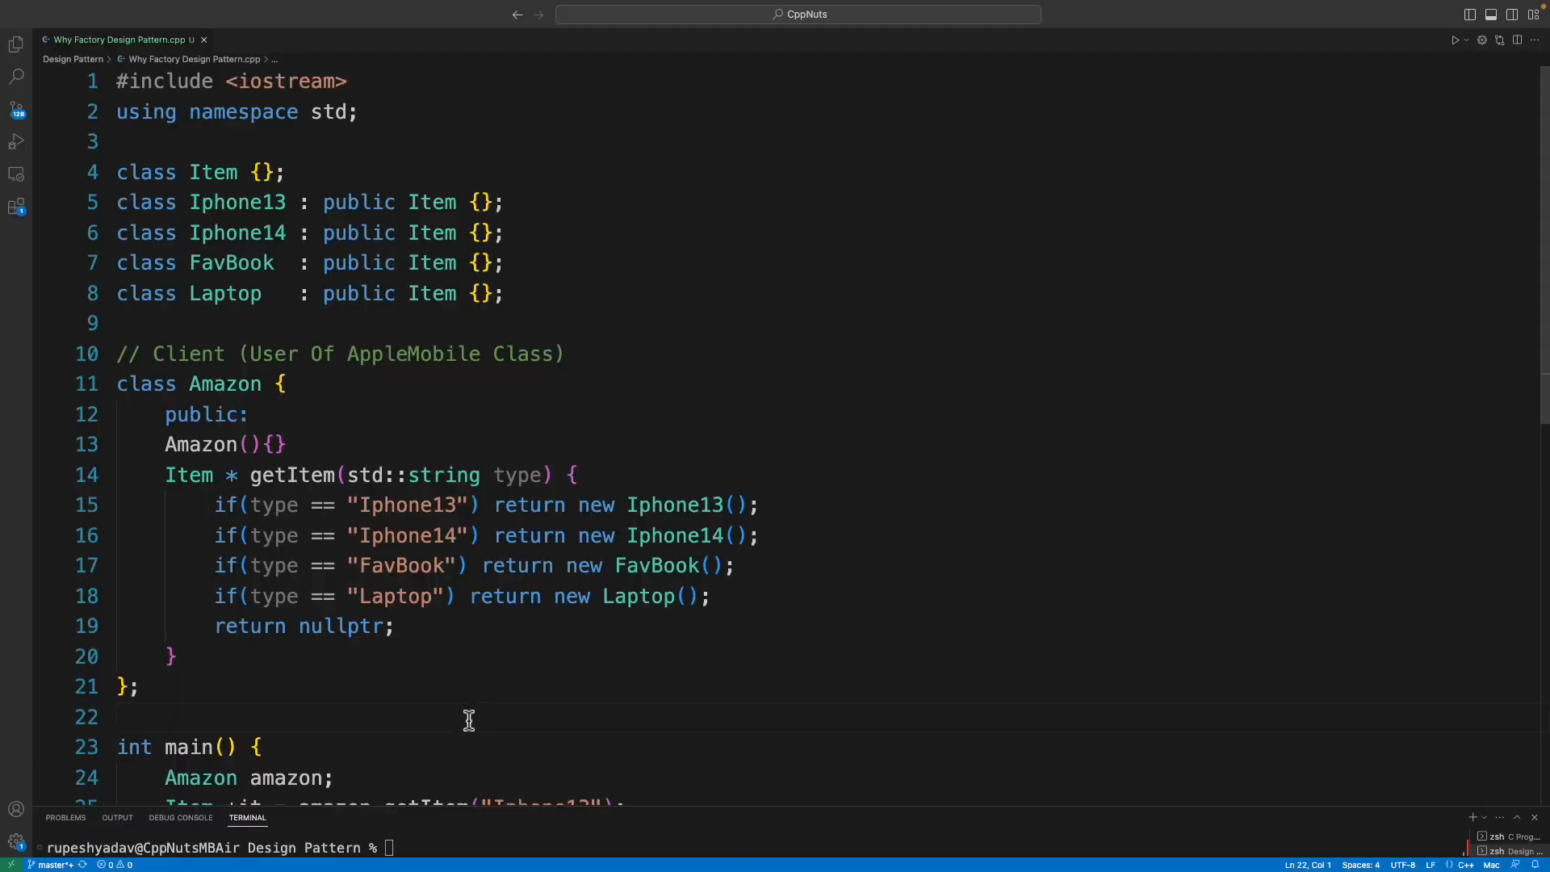
Review where the Laptop and FavBook classes and the it variable are used in the existing code.
left_click(470, 717)
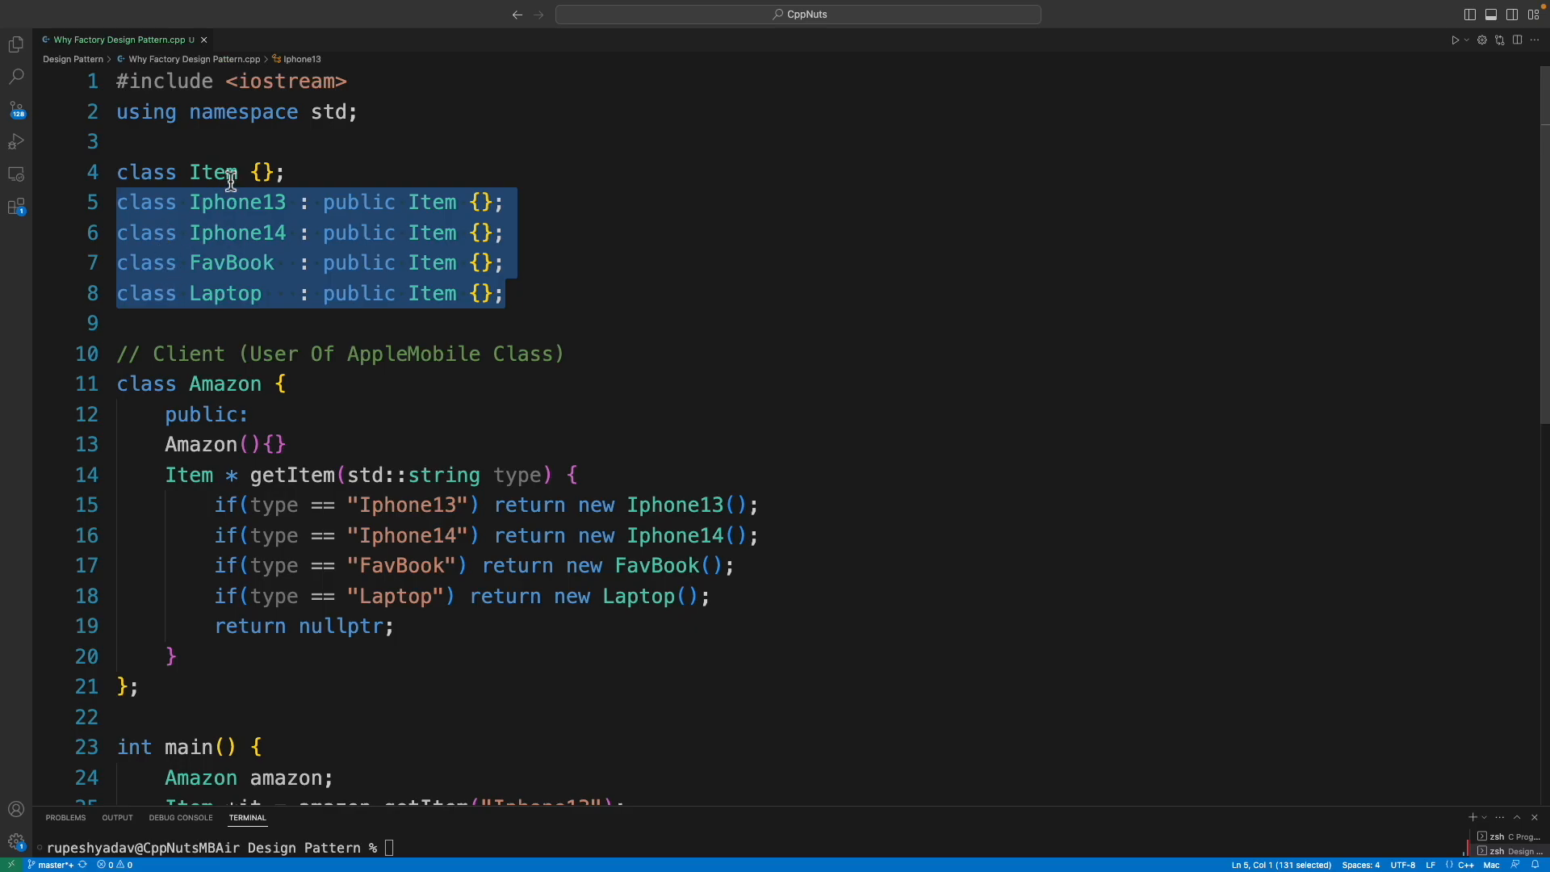
left_click(237, 203)
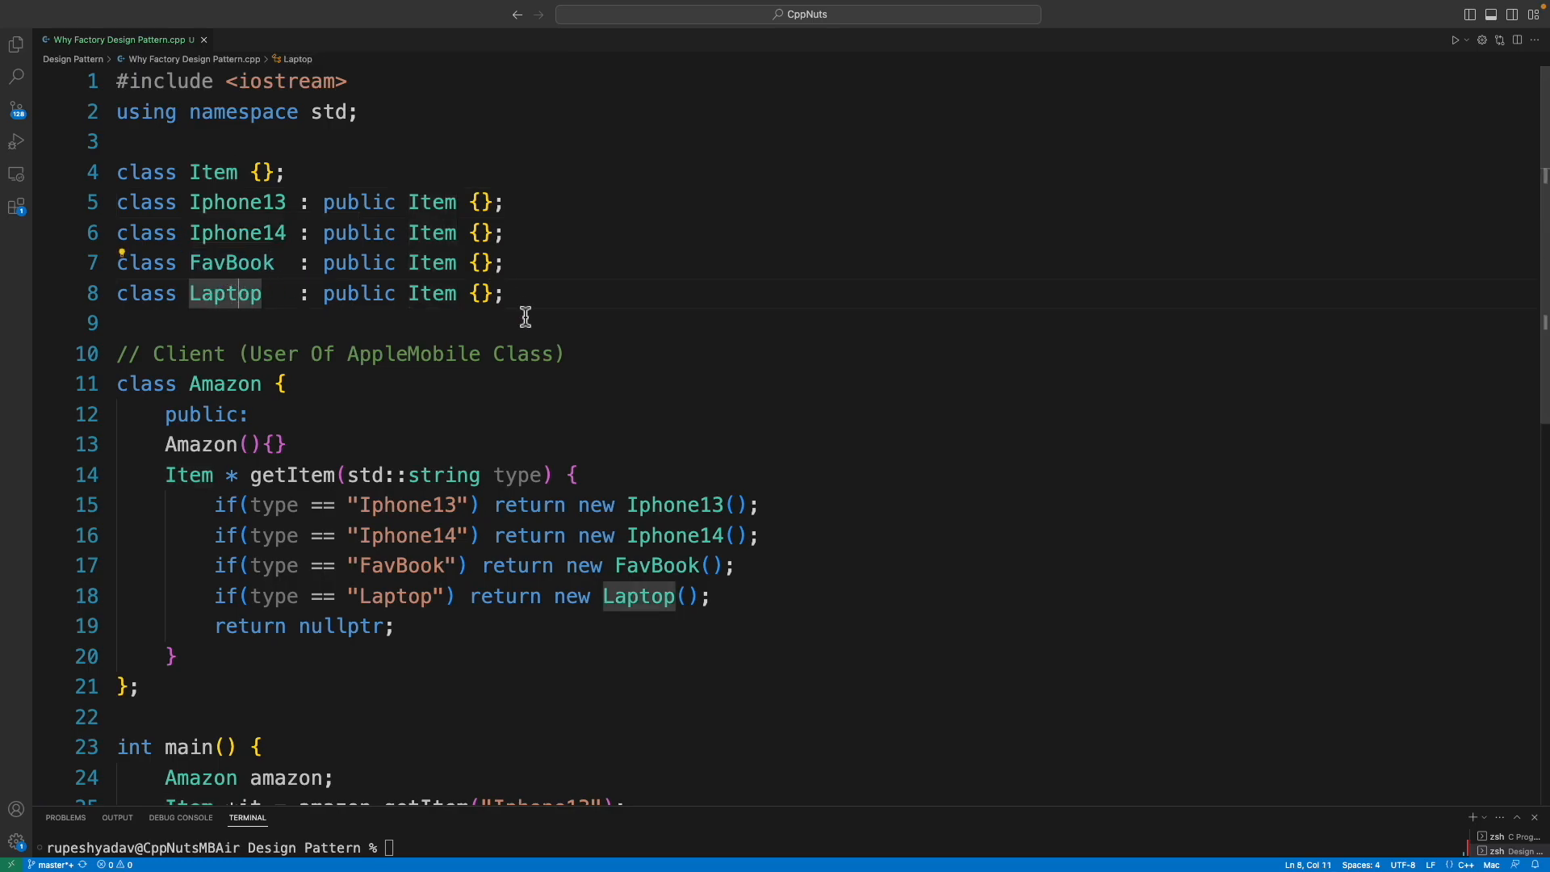
left_click(227, 270)
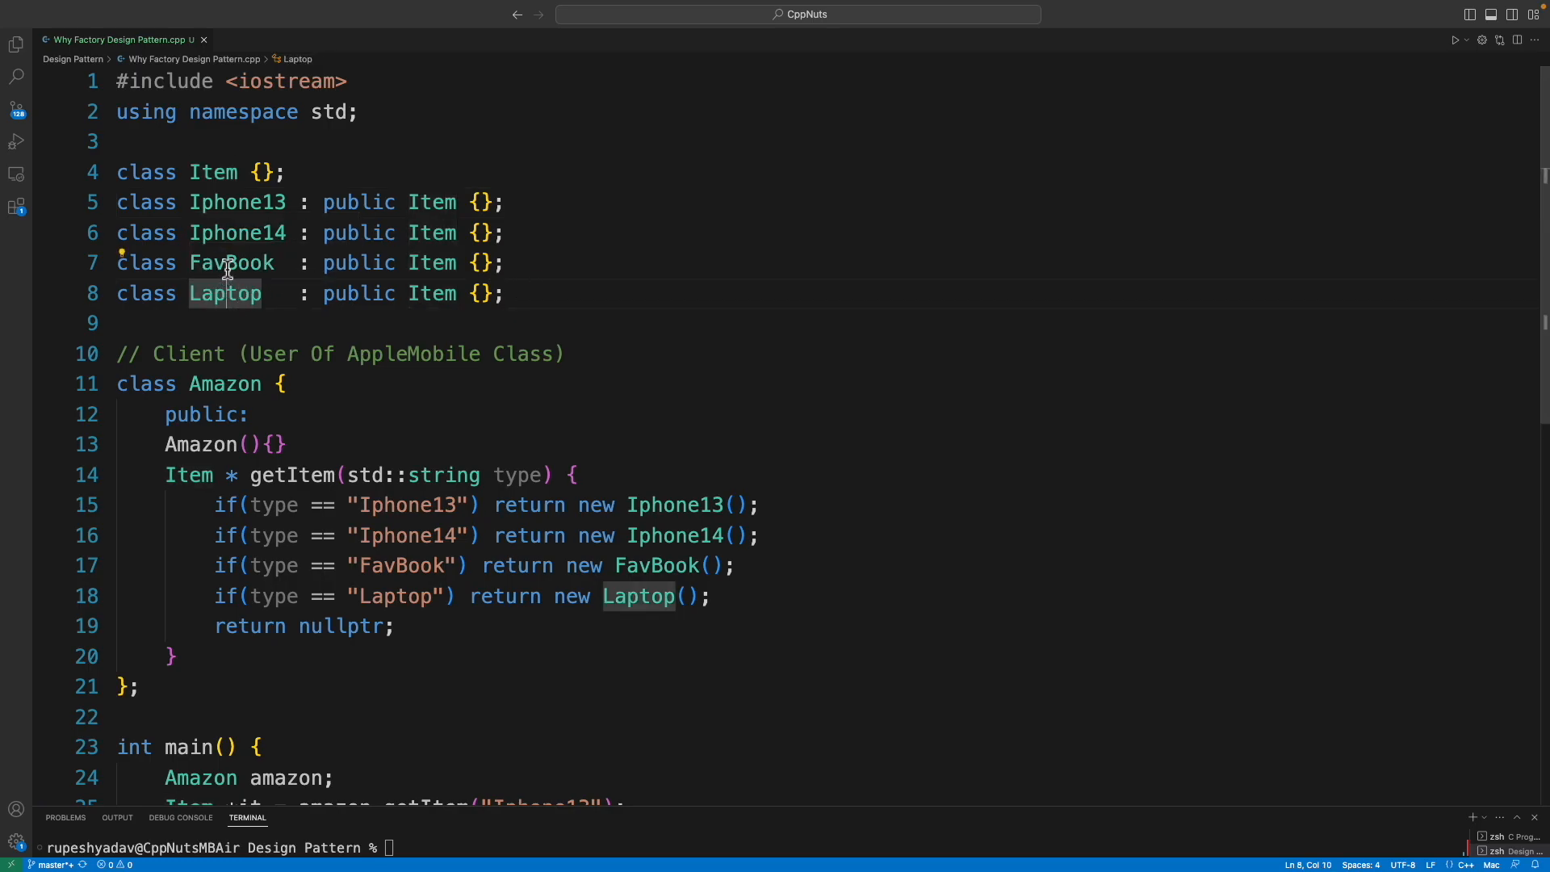
left_click(231, 262)
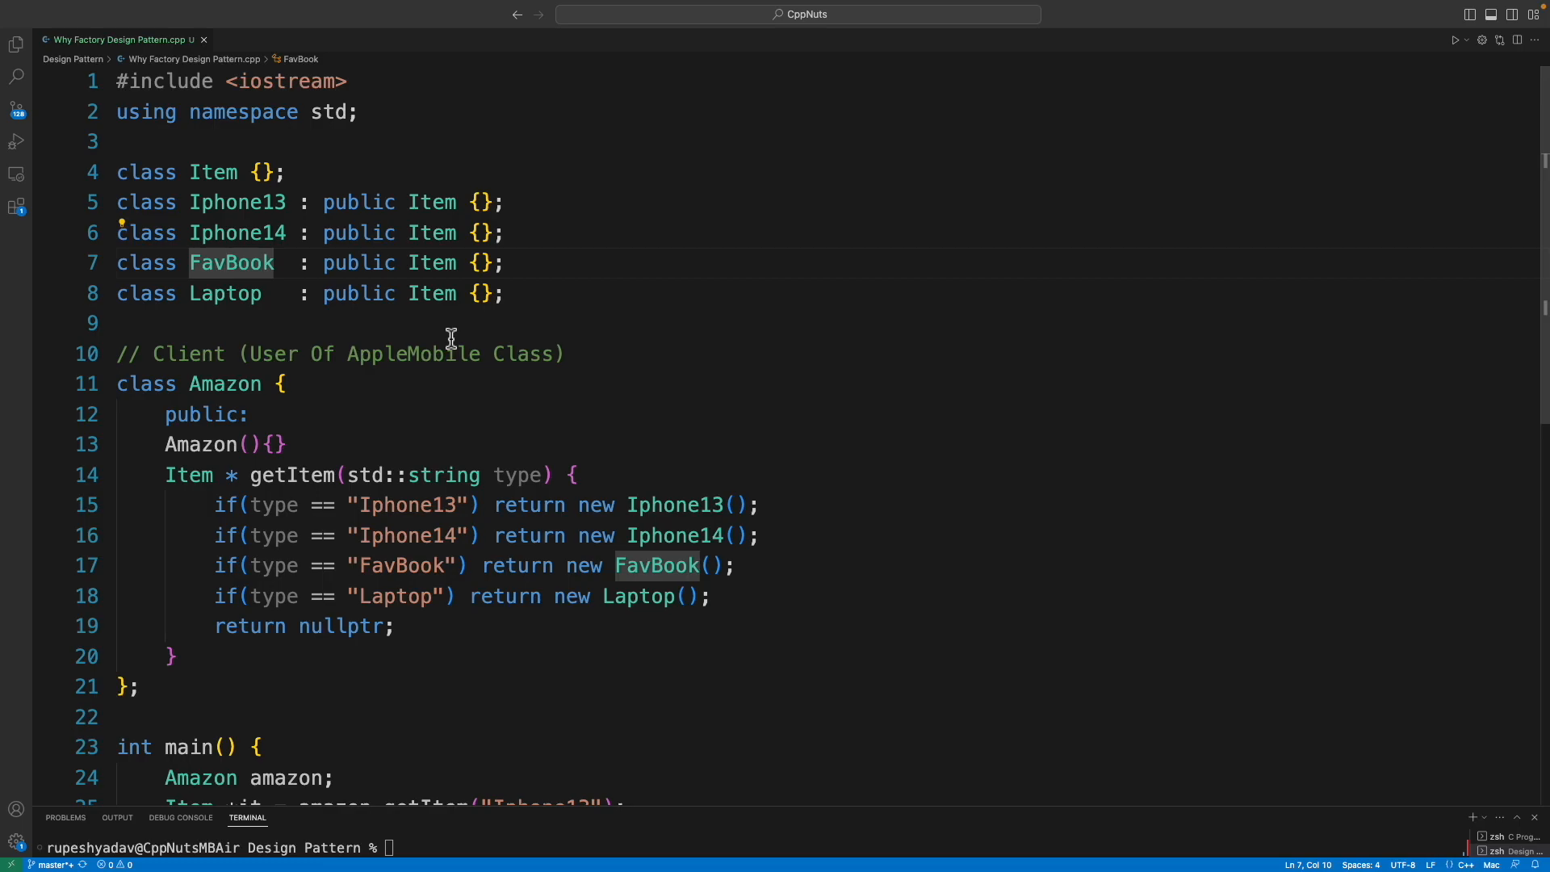
mouse_move(432, 294)
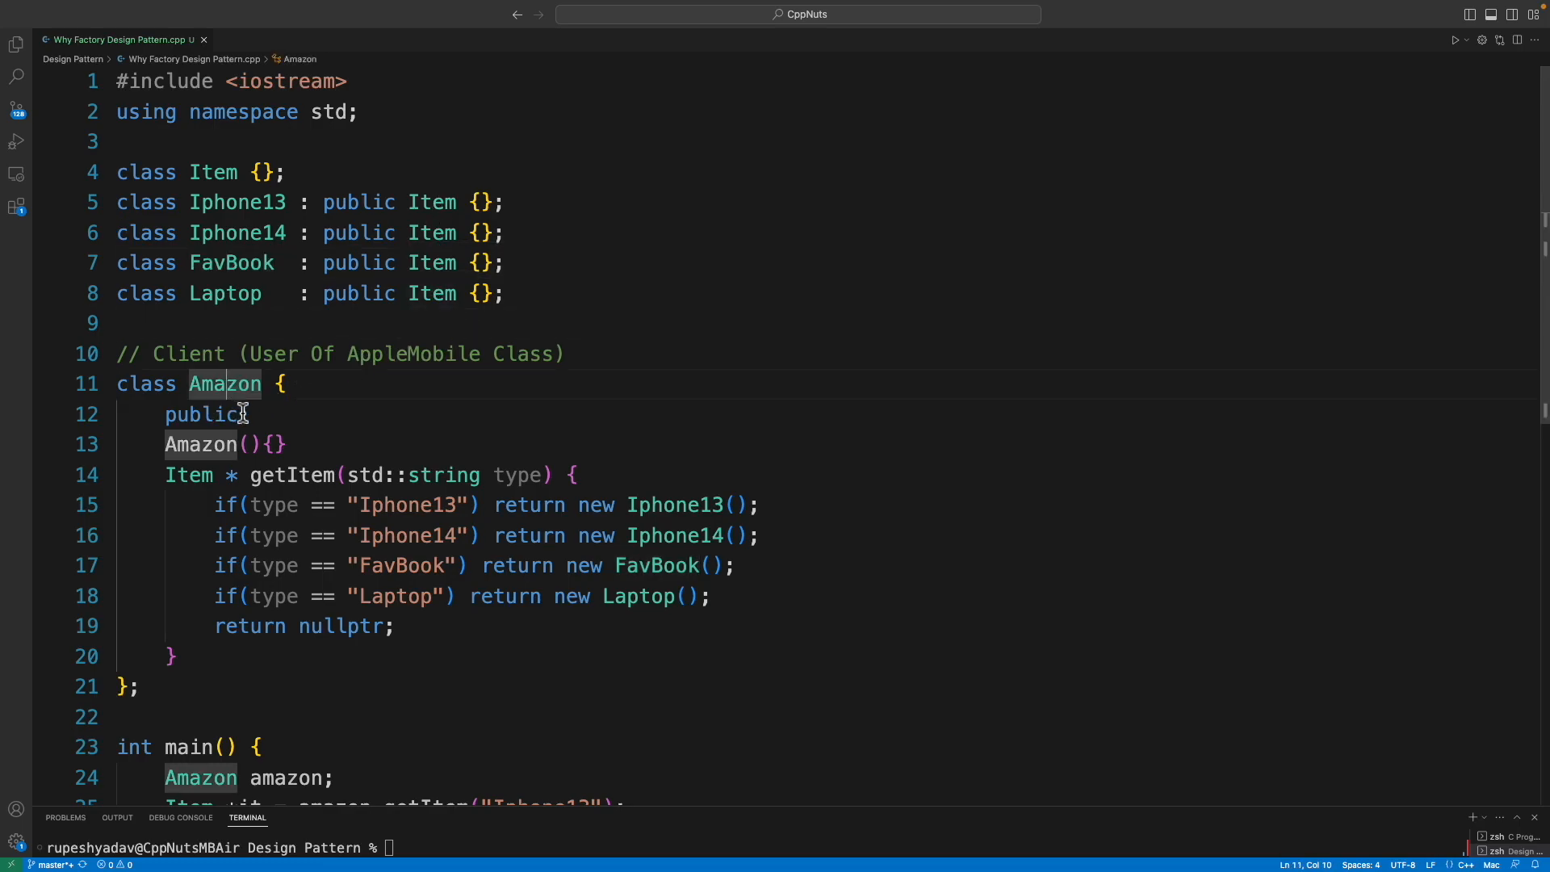
left_click_drag(116, 172, 503, 294)
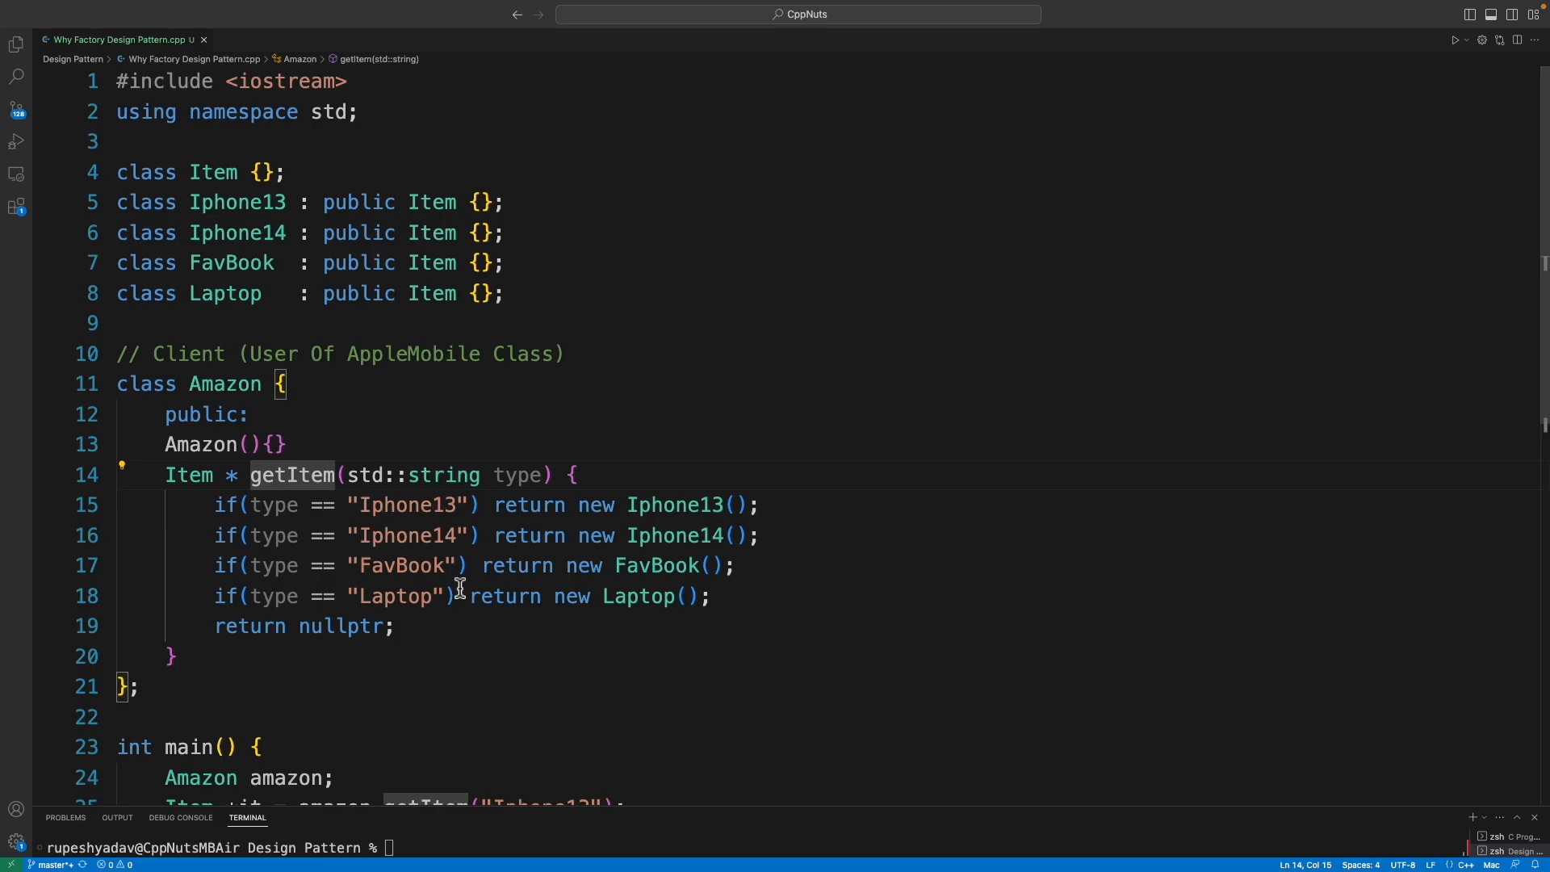
scroll("down", 3)
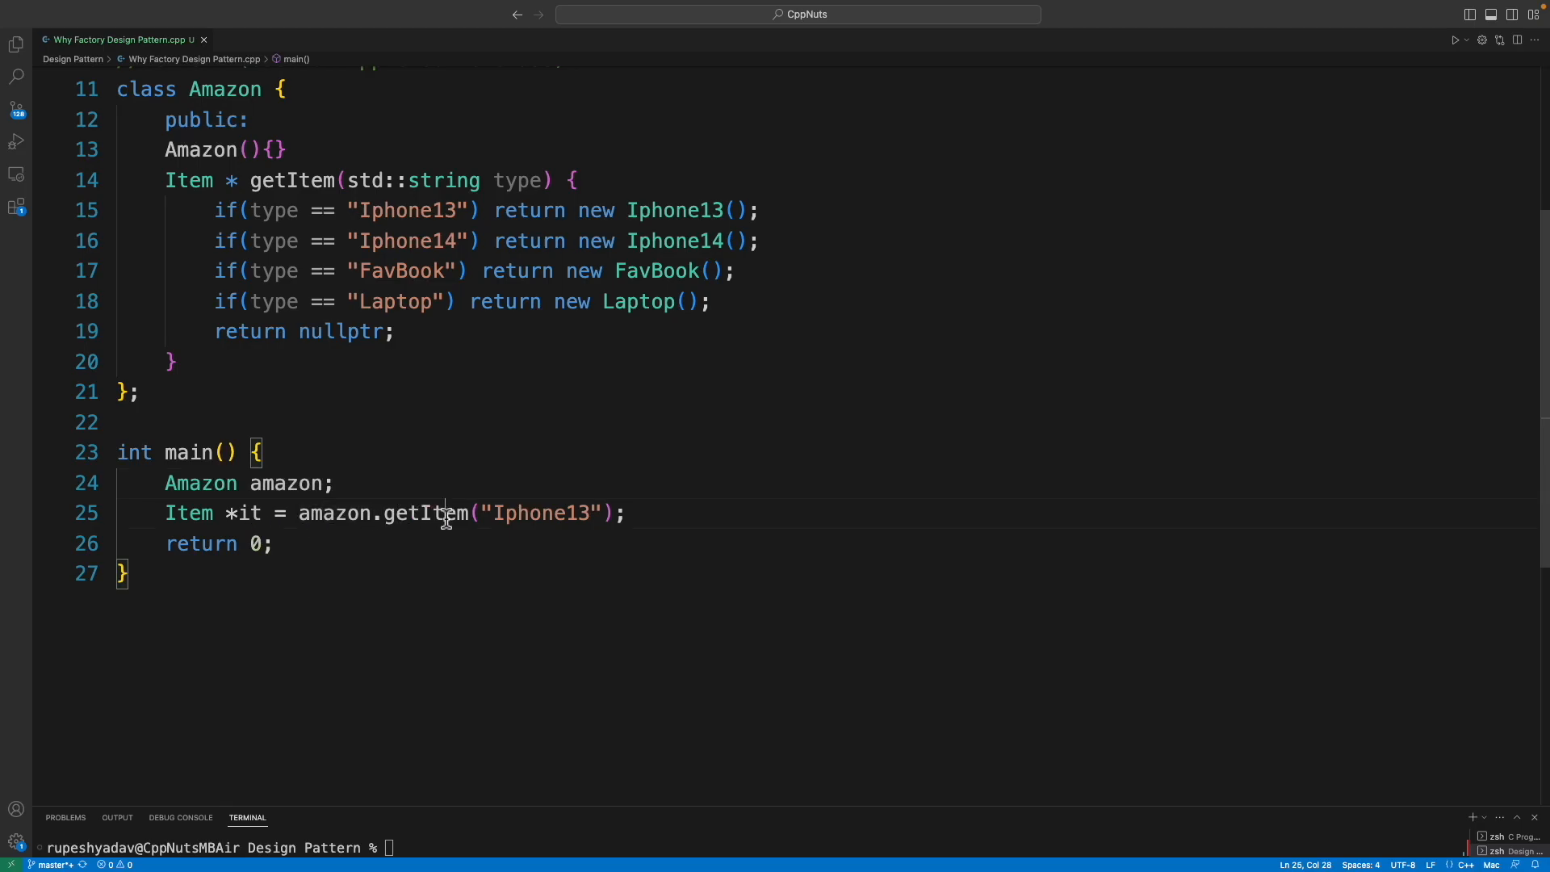
double_click(541, 512)
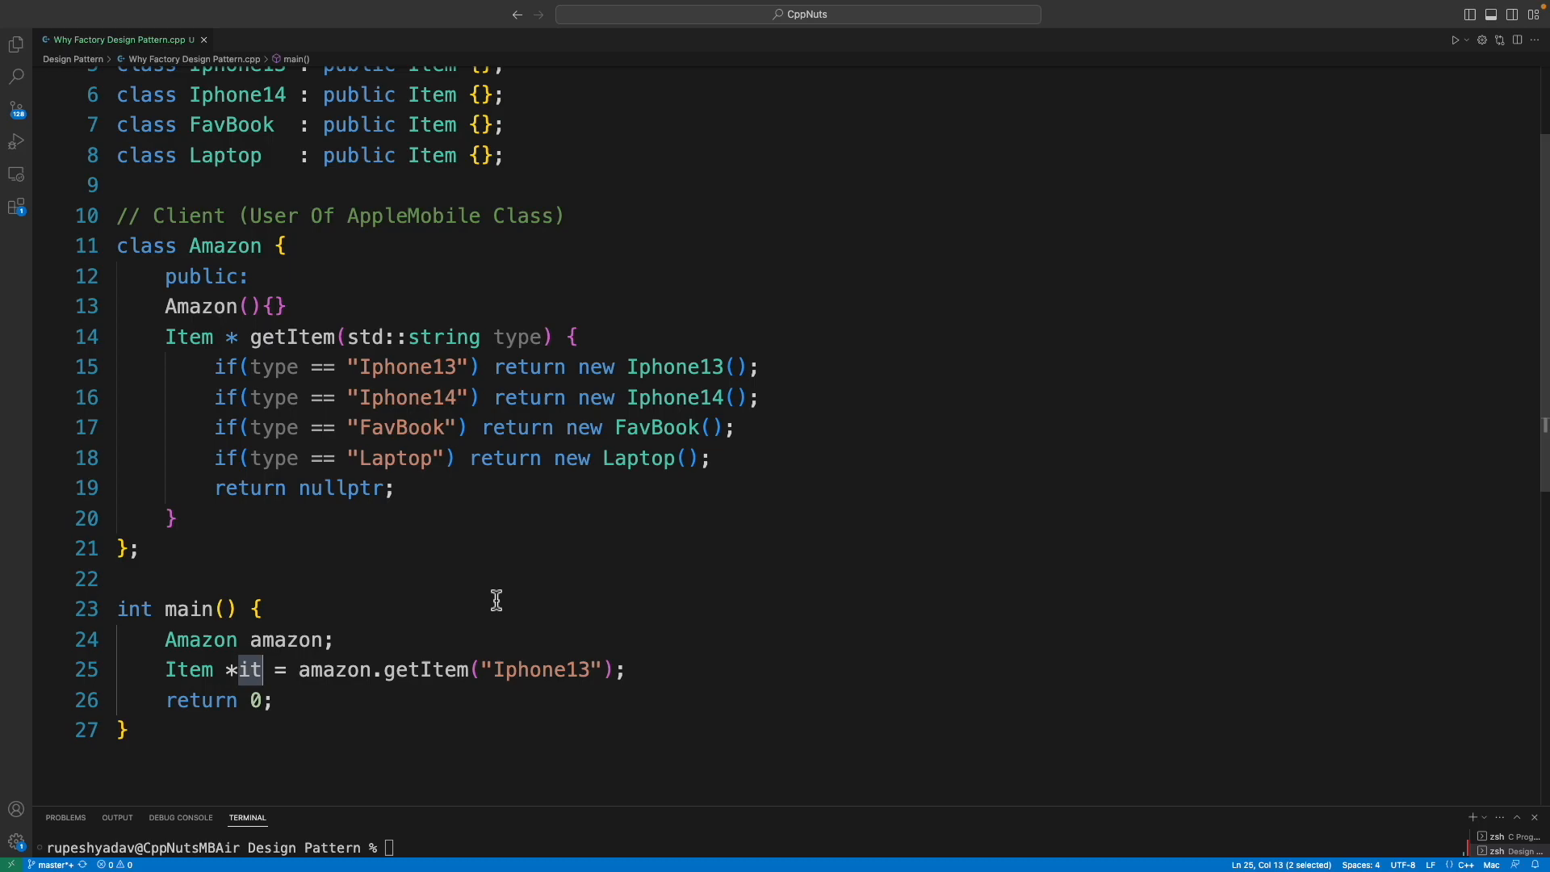
double_click(540, 669)
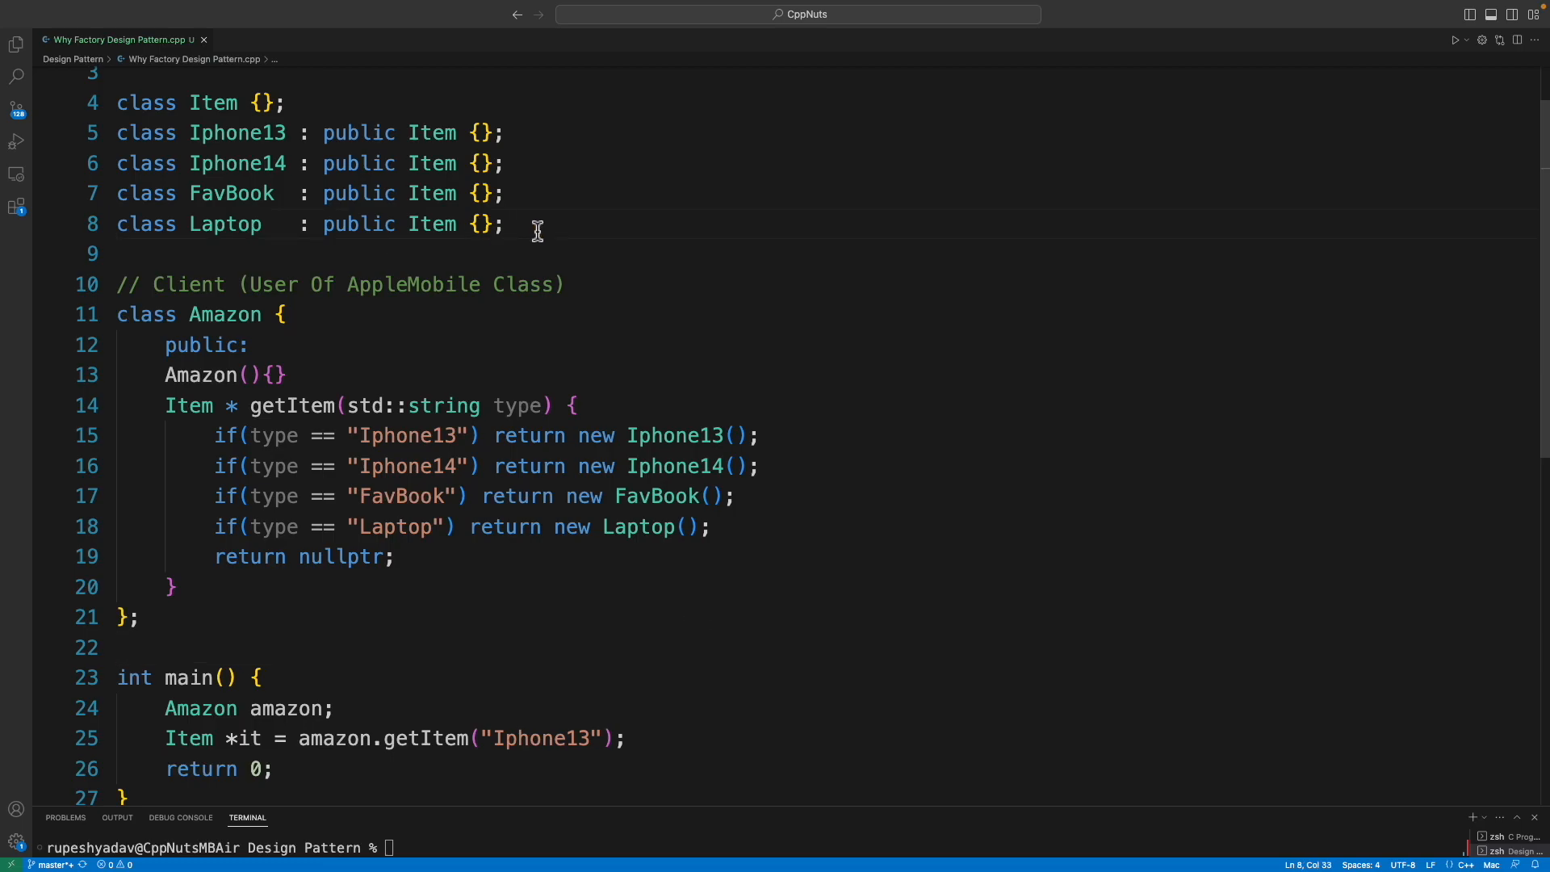
Duplicate the Laptop class as Pen and add a getItem branch returning a new Pen for "Pen".
left_click_drag(215, 224, 503, 223)
type("class Pen   : public Item {};")
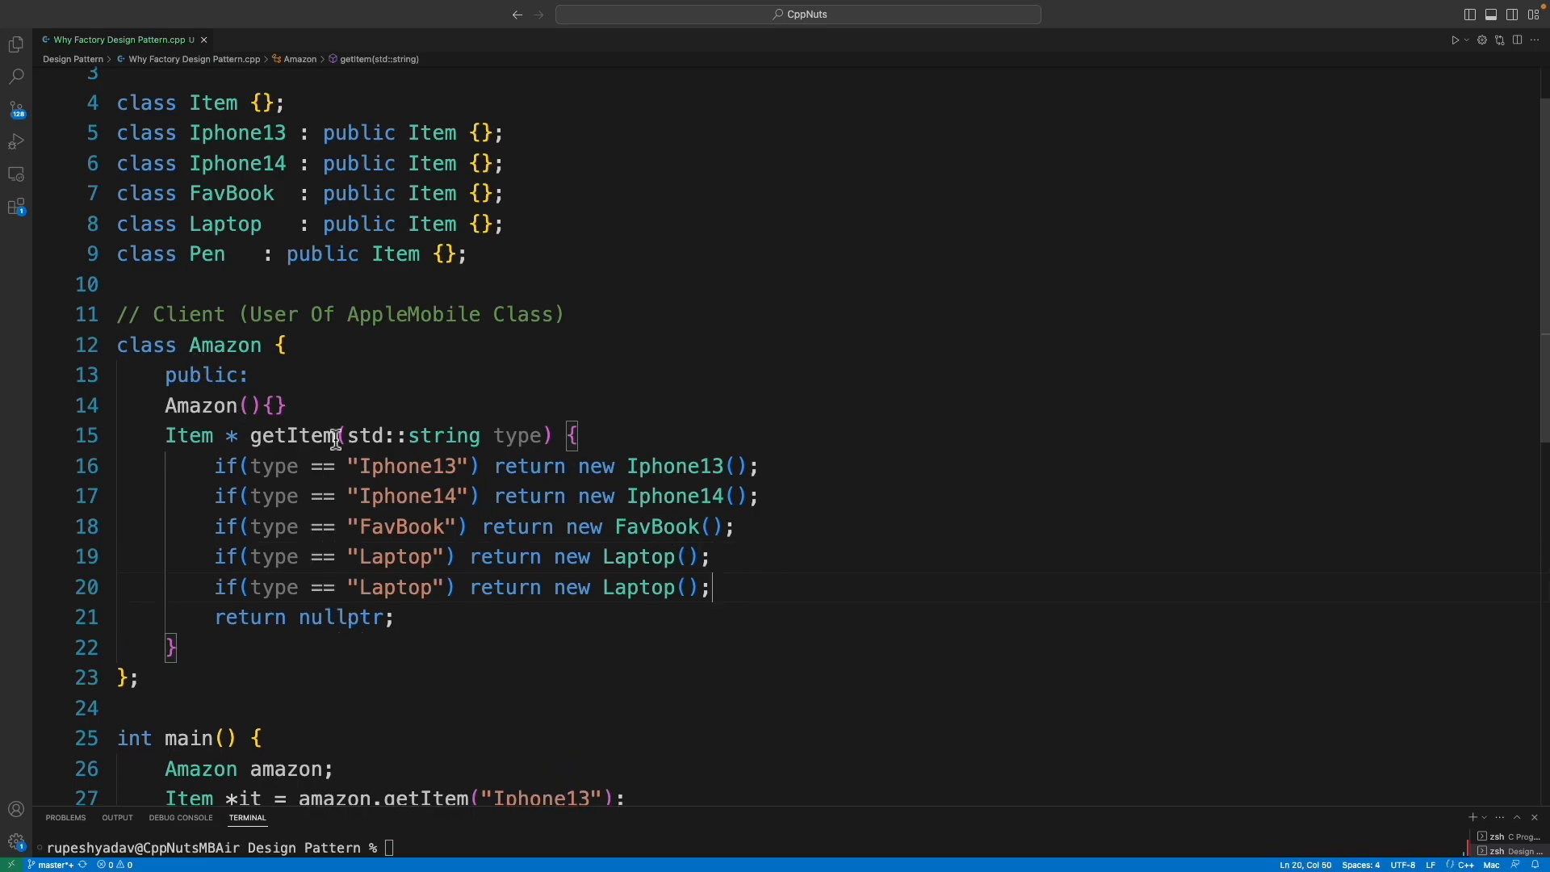
double_click(393, 587)
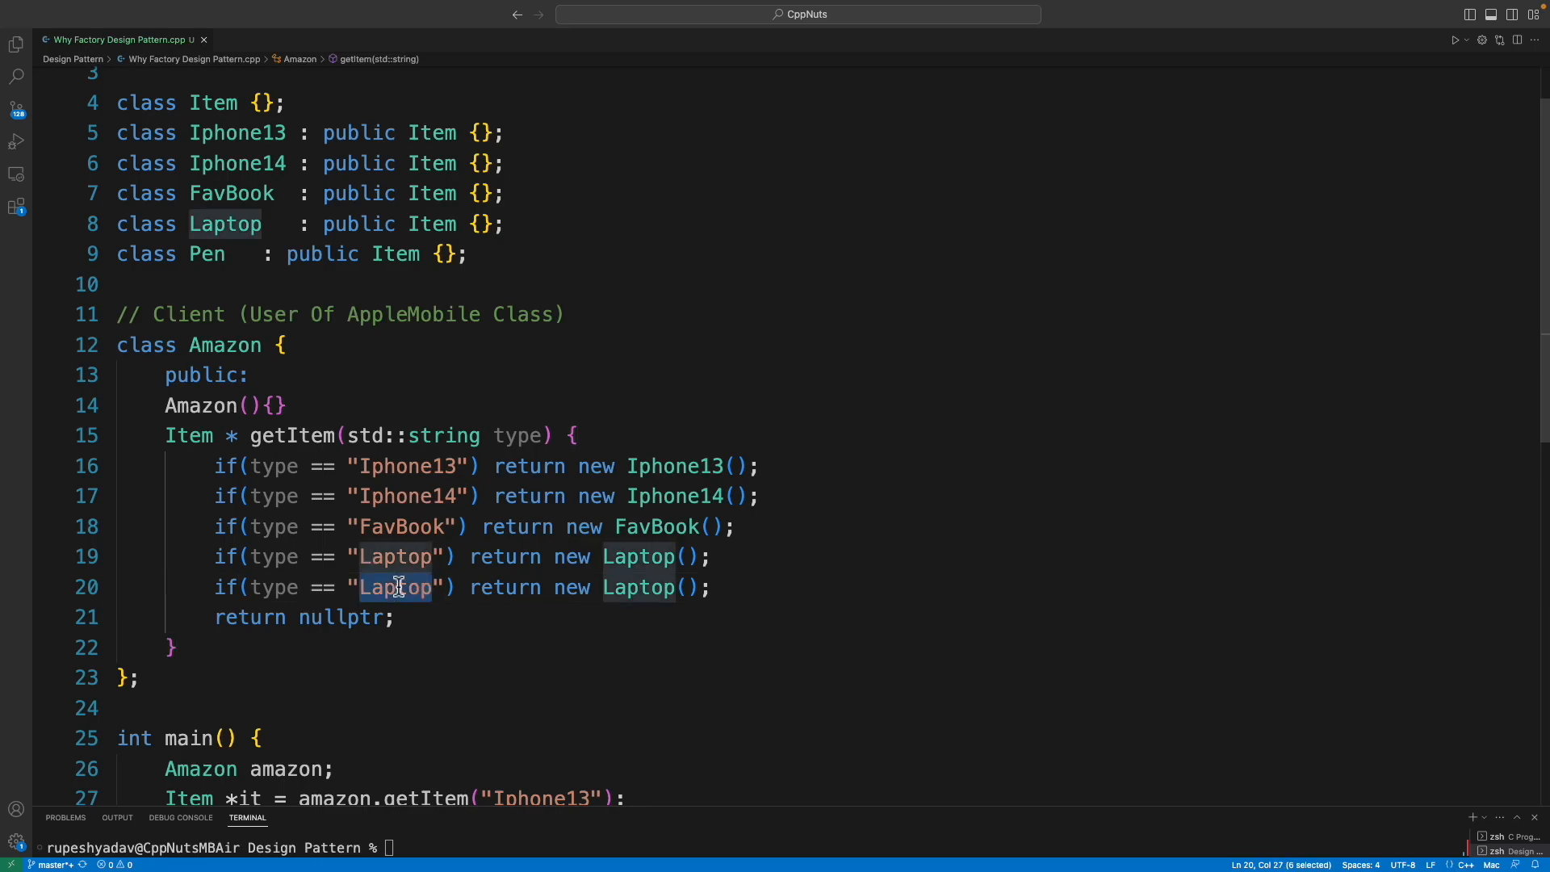
type("Pen")
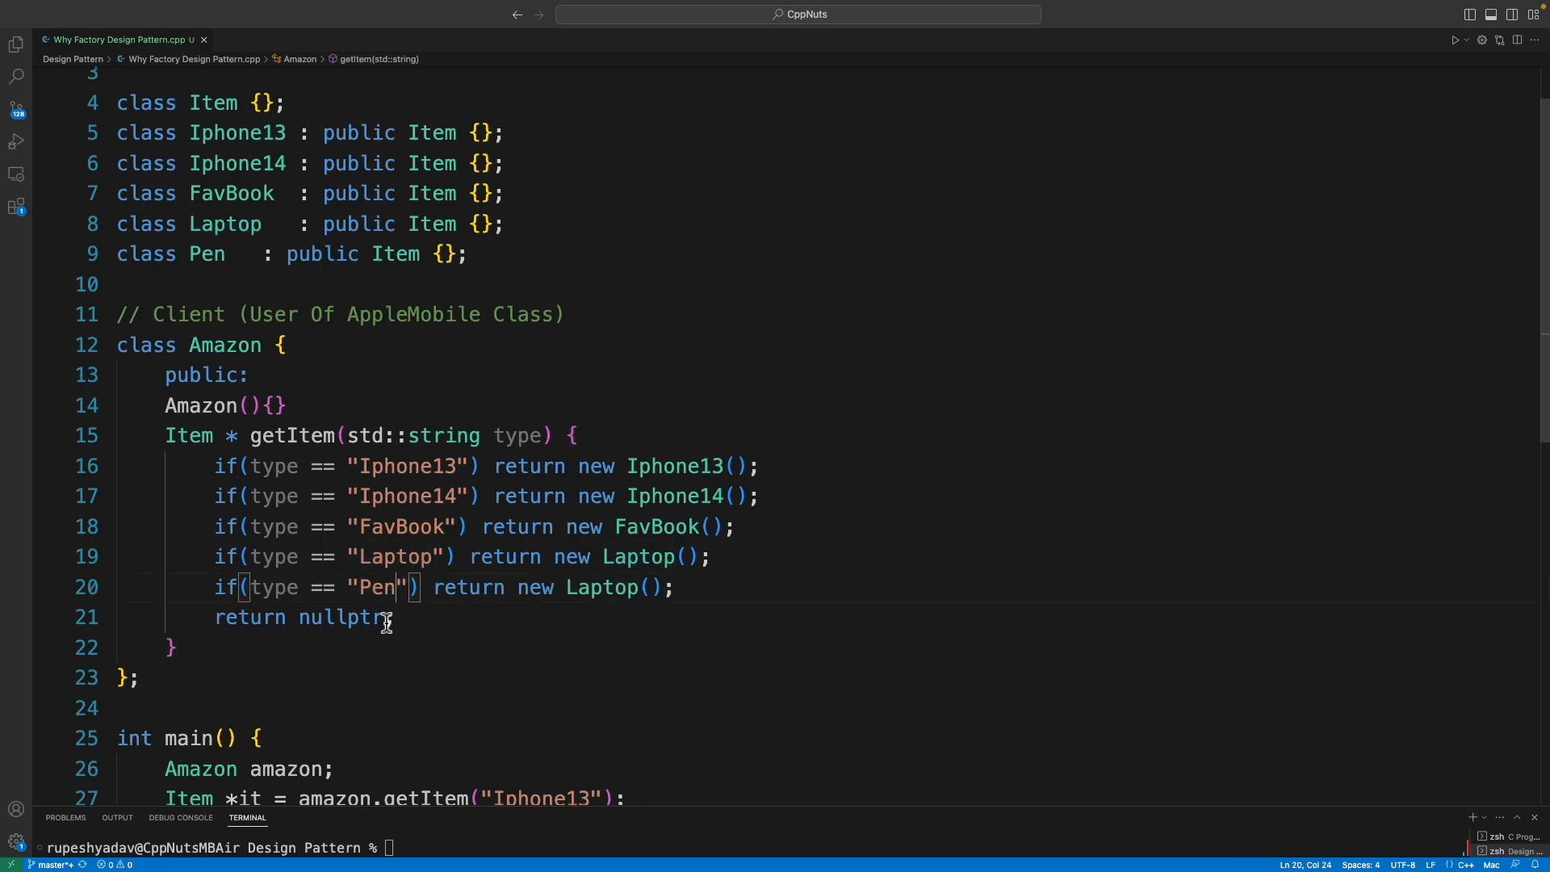
double_click(603, 586)
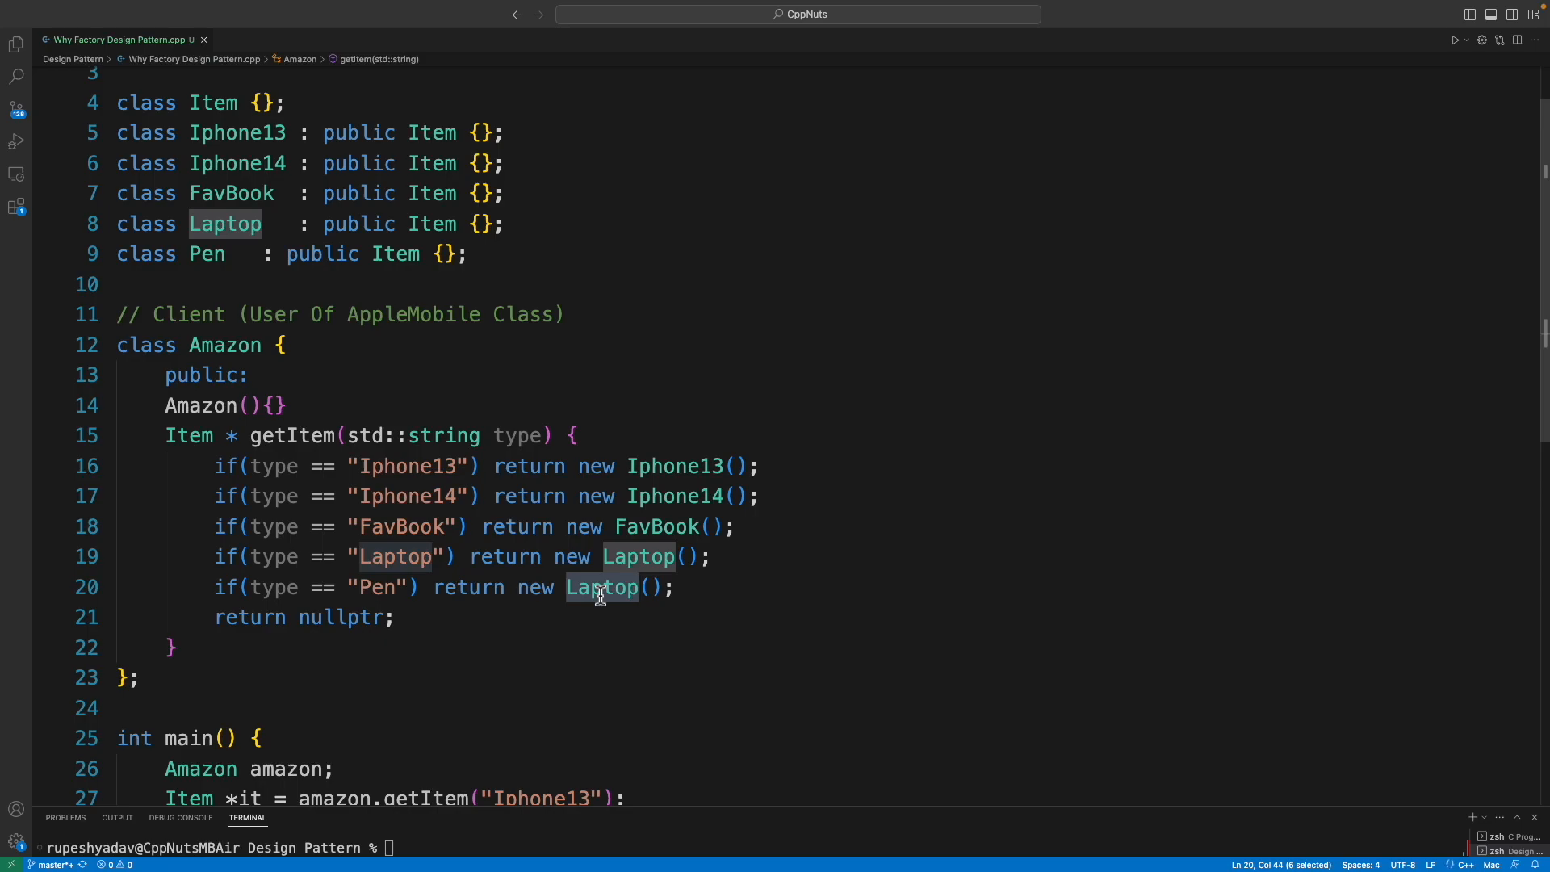
type("Pen")
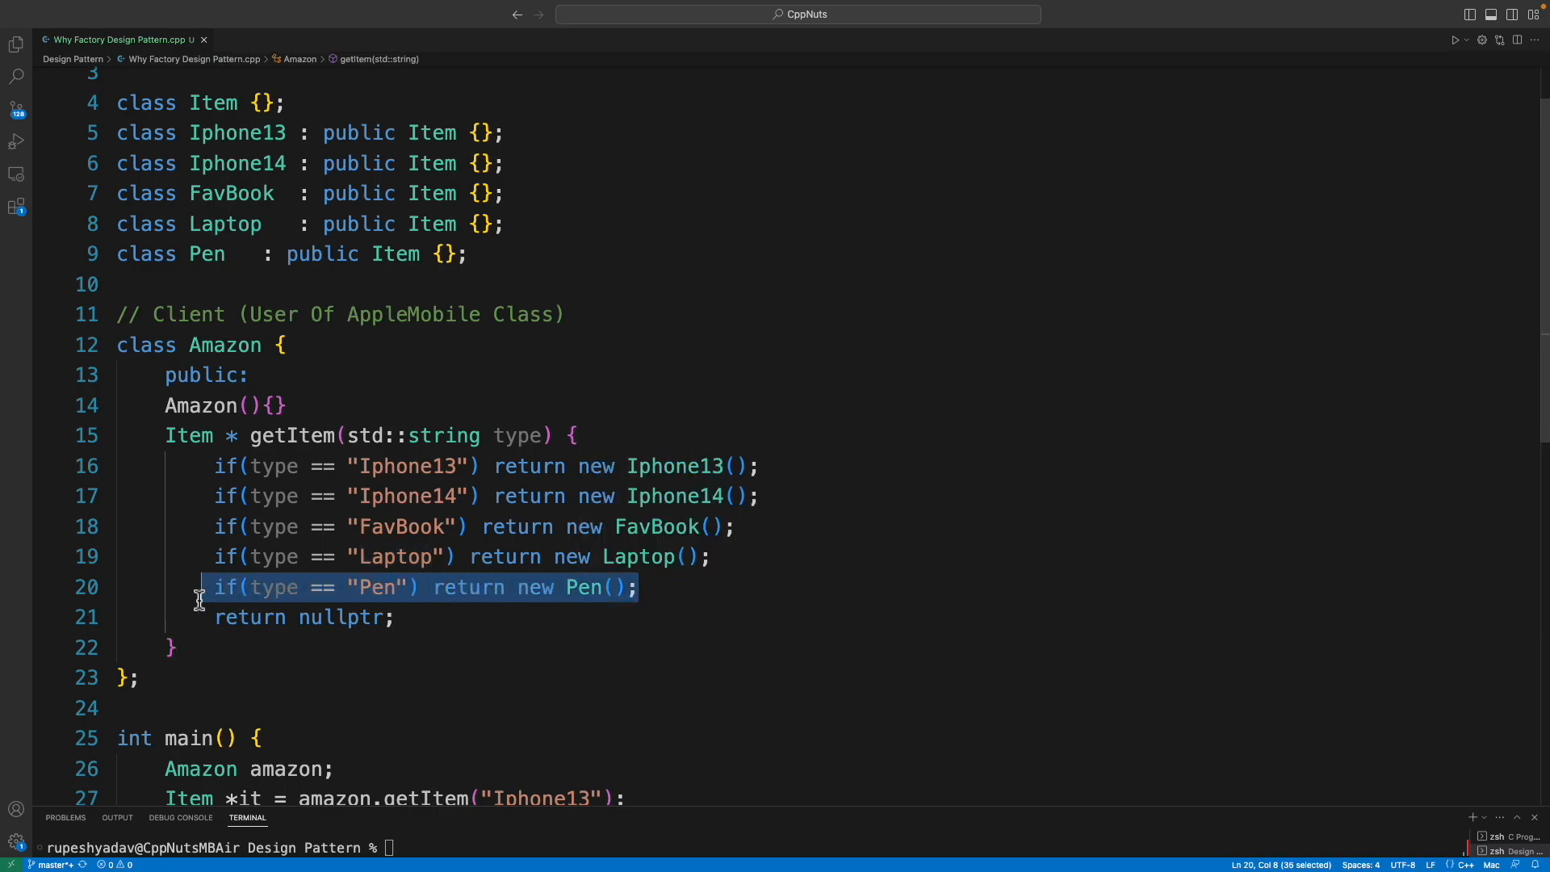
left_click(224, 344)
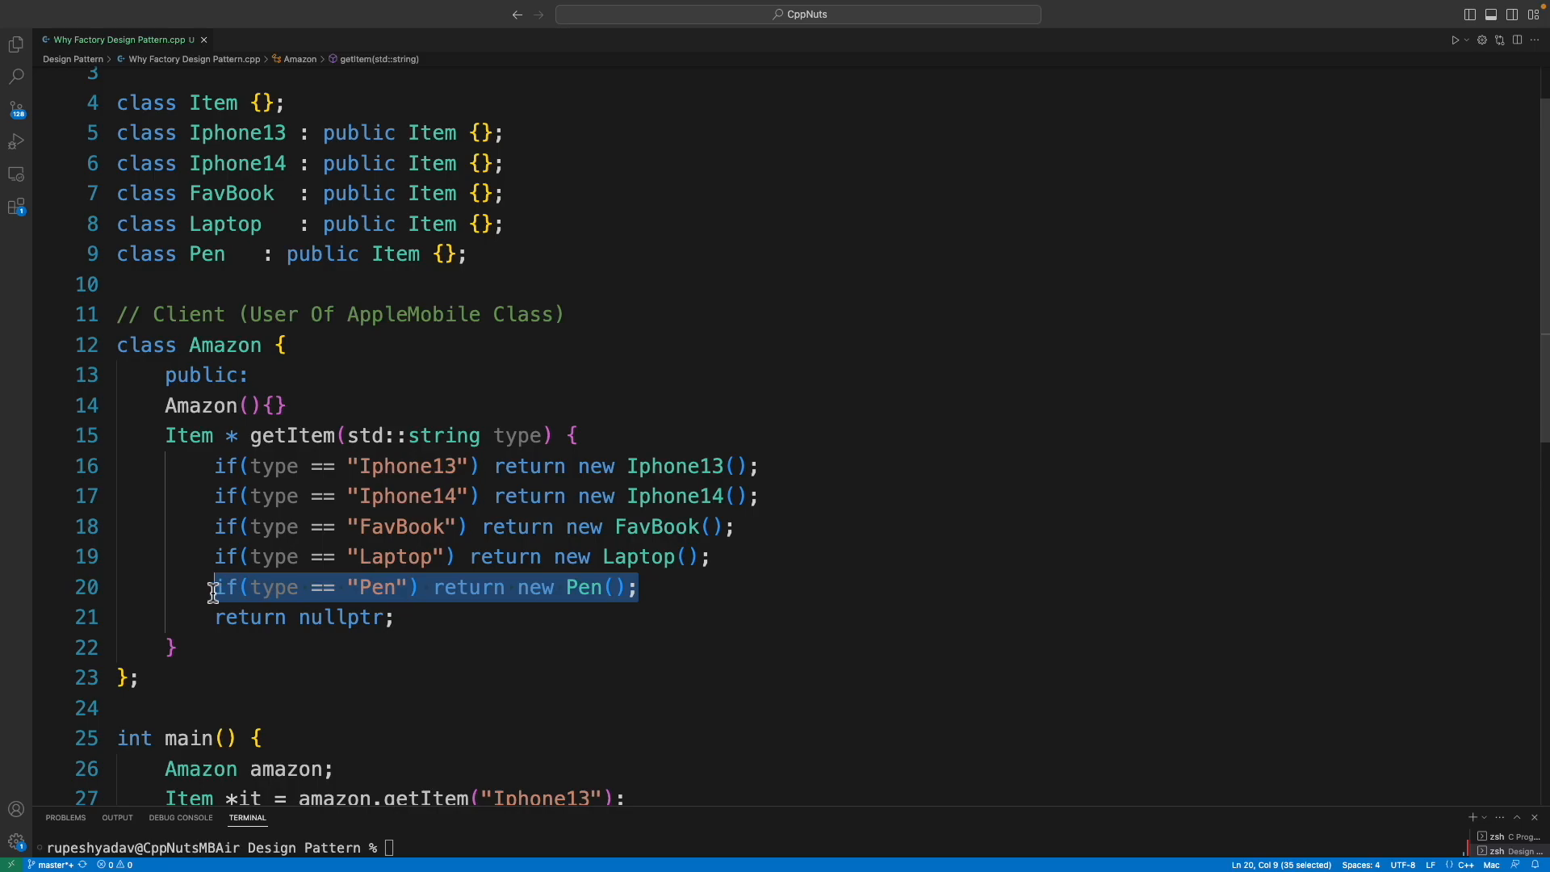
left_click(661, 587)
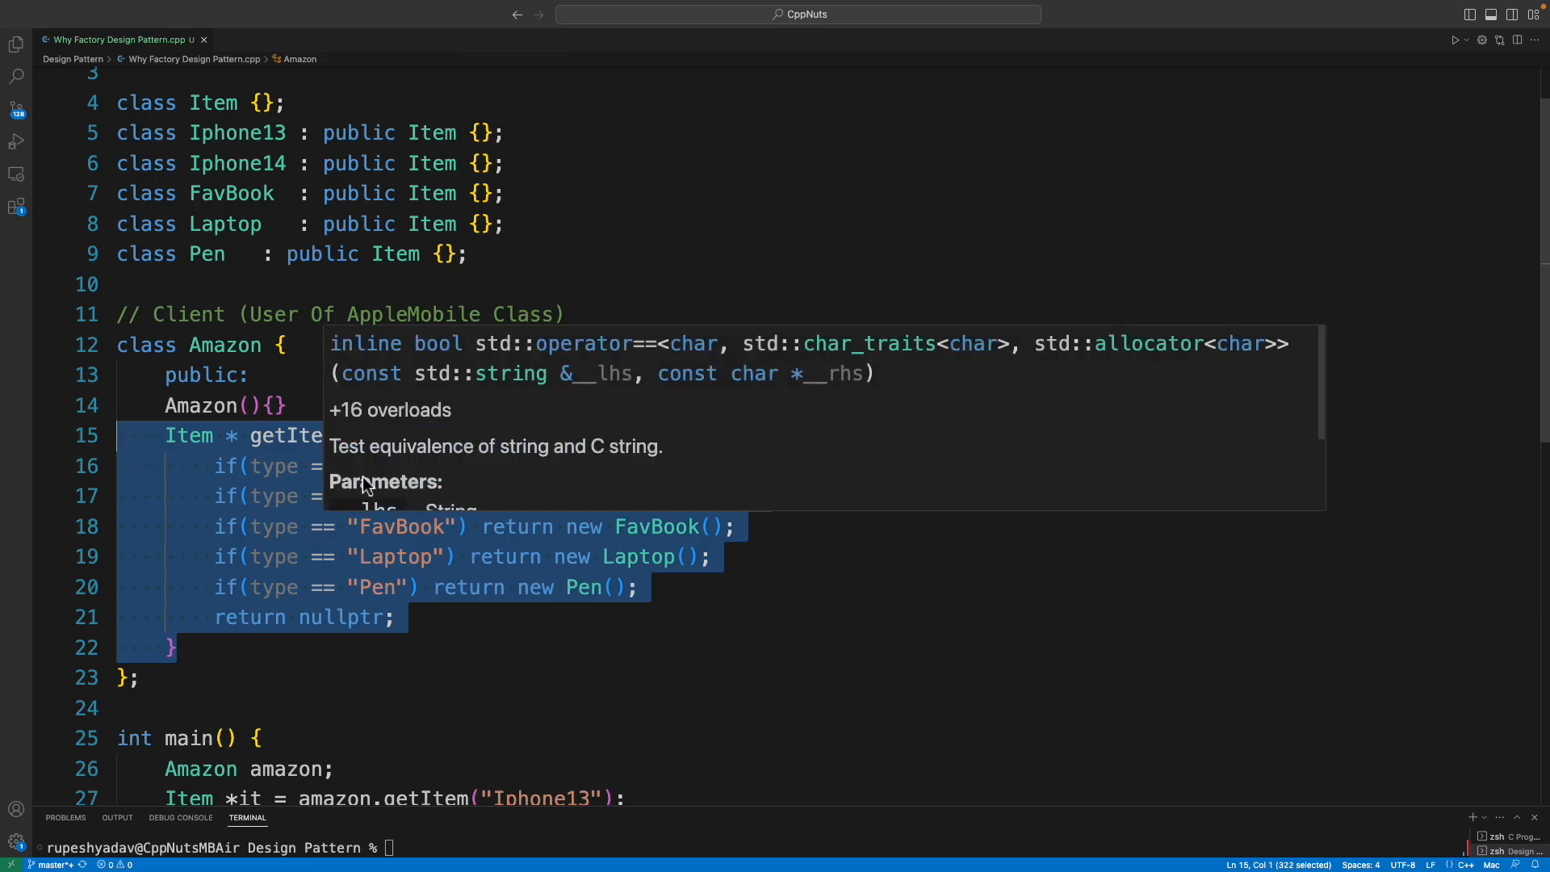
mouse_move(359, 603)
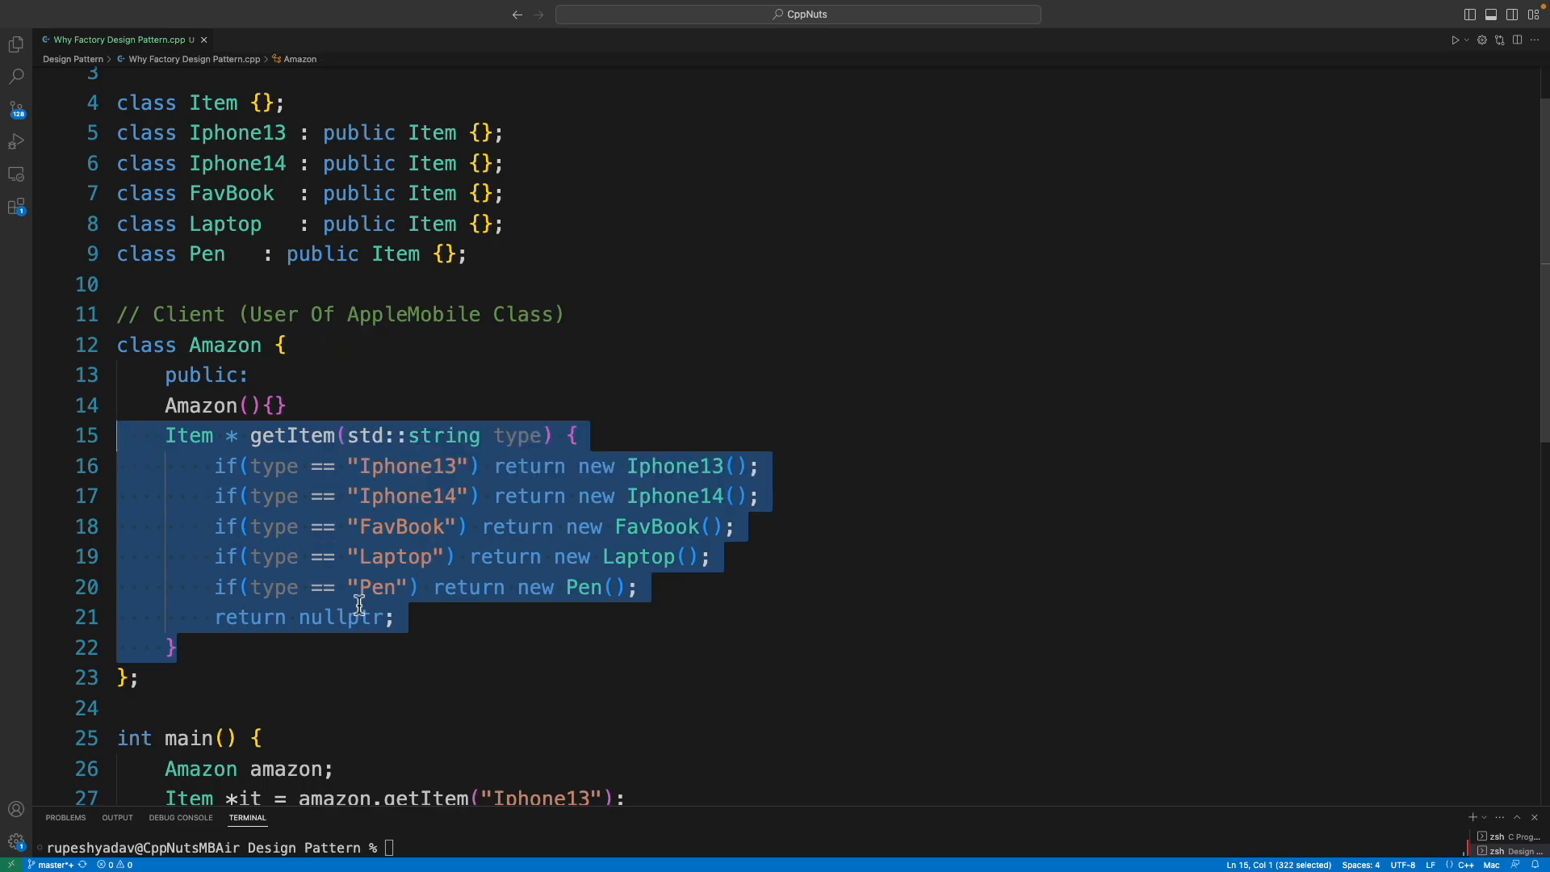
mouse_move(475, 621)
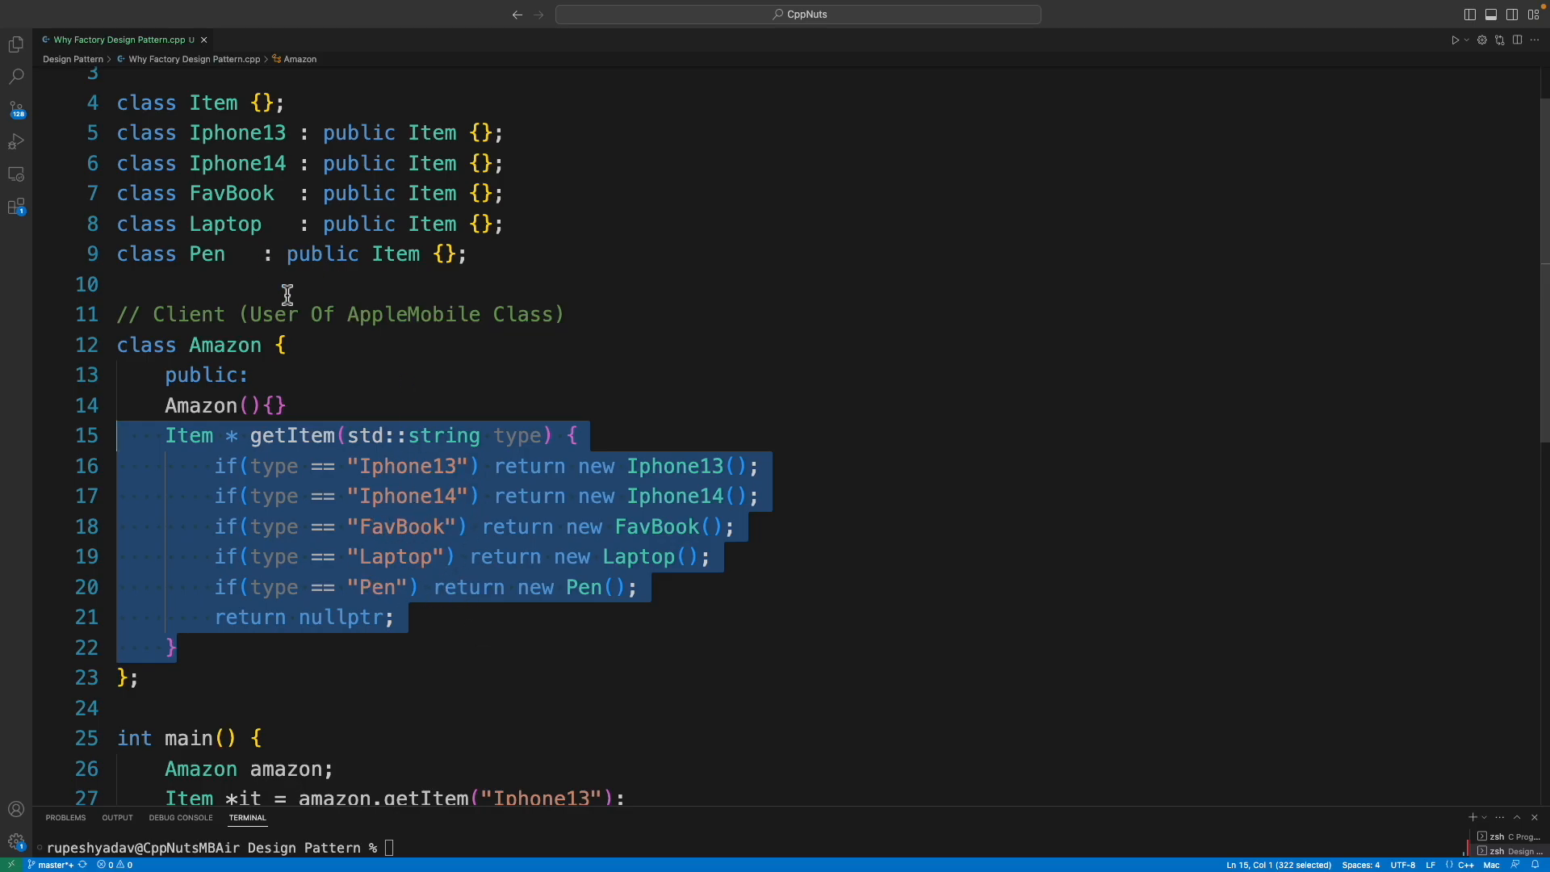
Start declaring the new ItemFactory class above the cut getItem function.
type("class ItemFactory {")
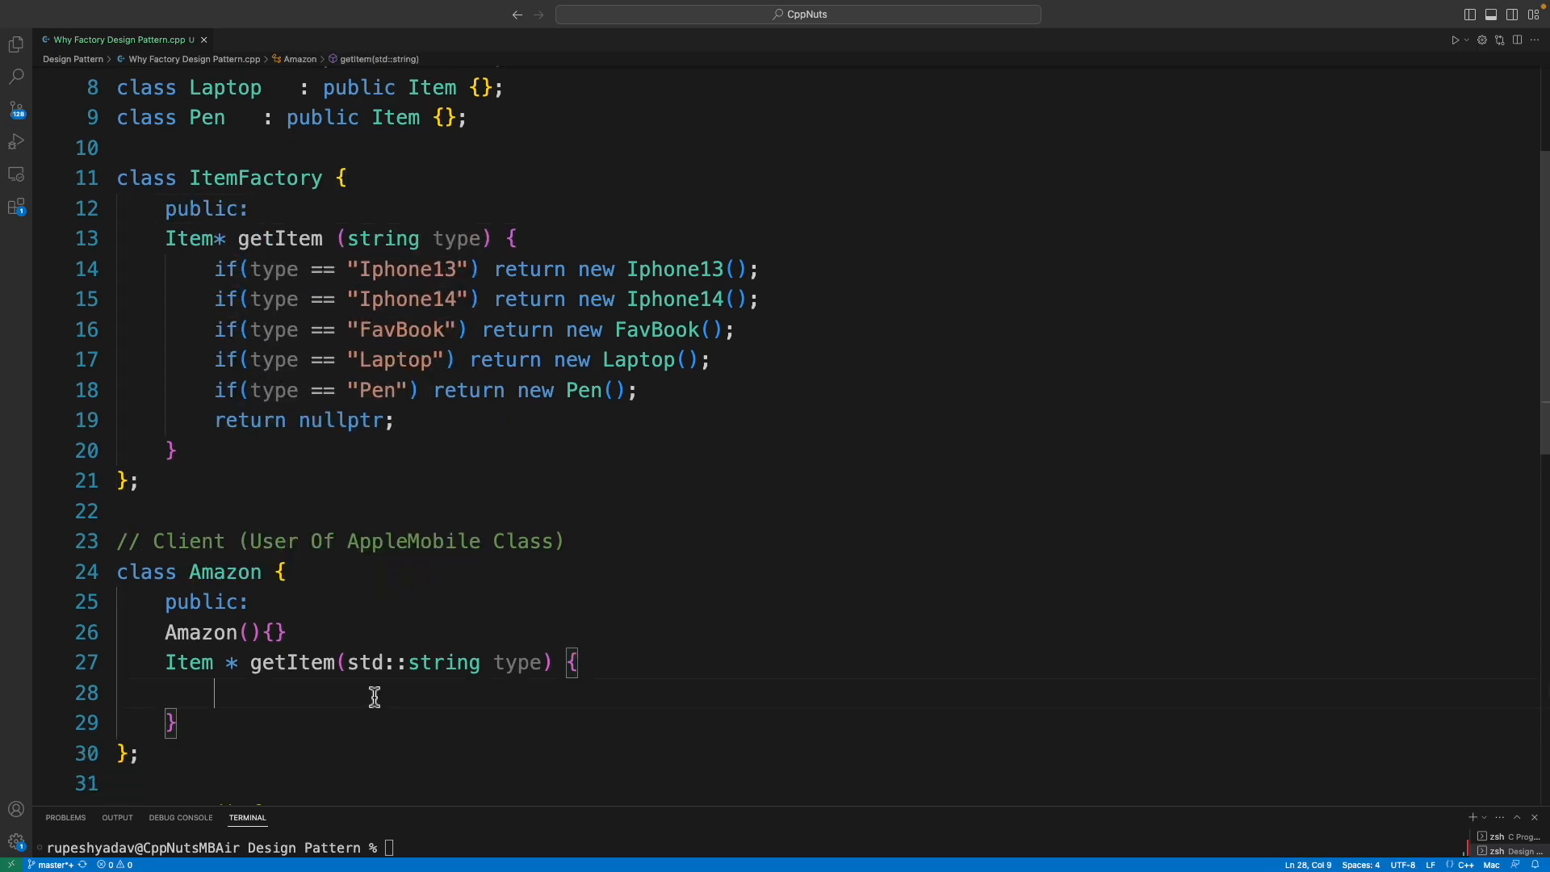
type("ItemFactory factory;")
type("return factory.getItem(type);")
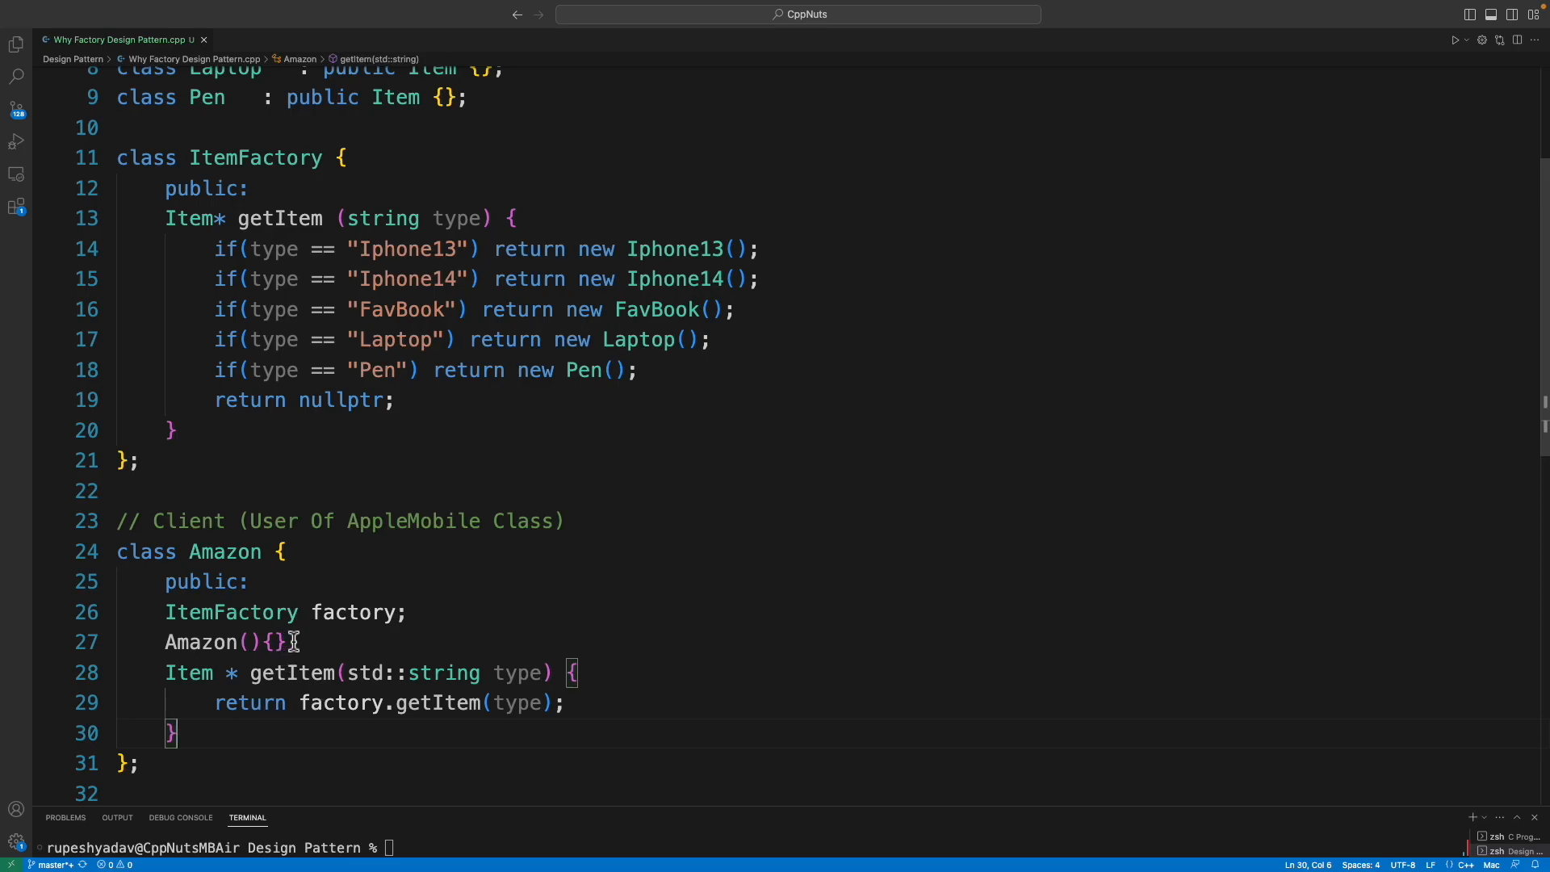
double_click(354, 612)
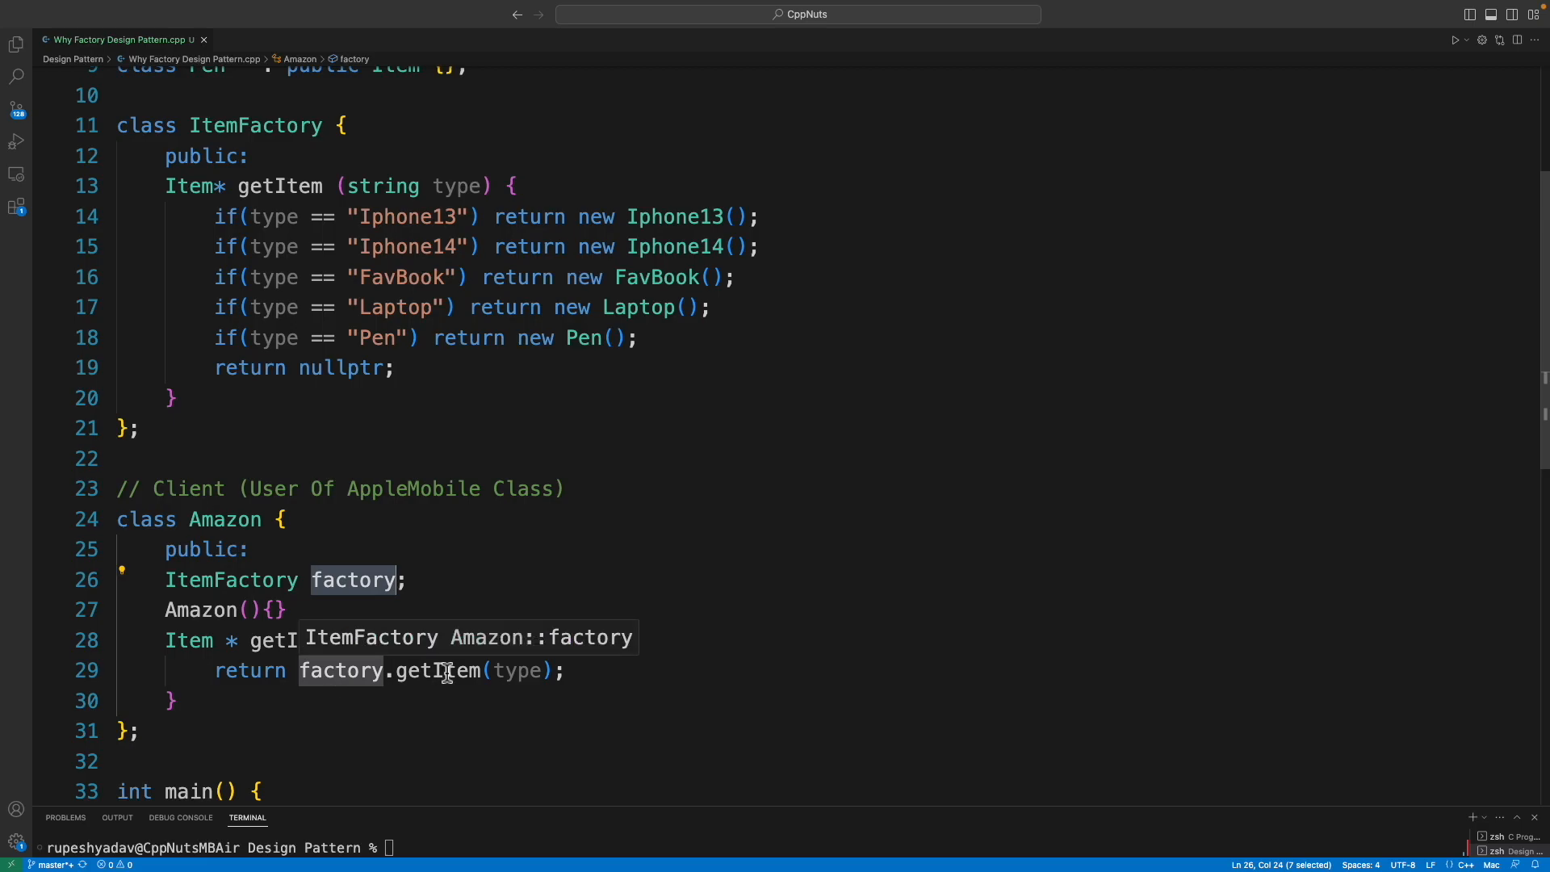
scroll("down", 3)
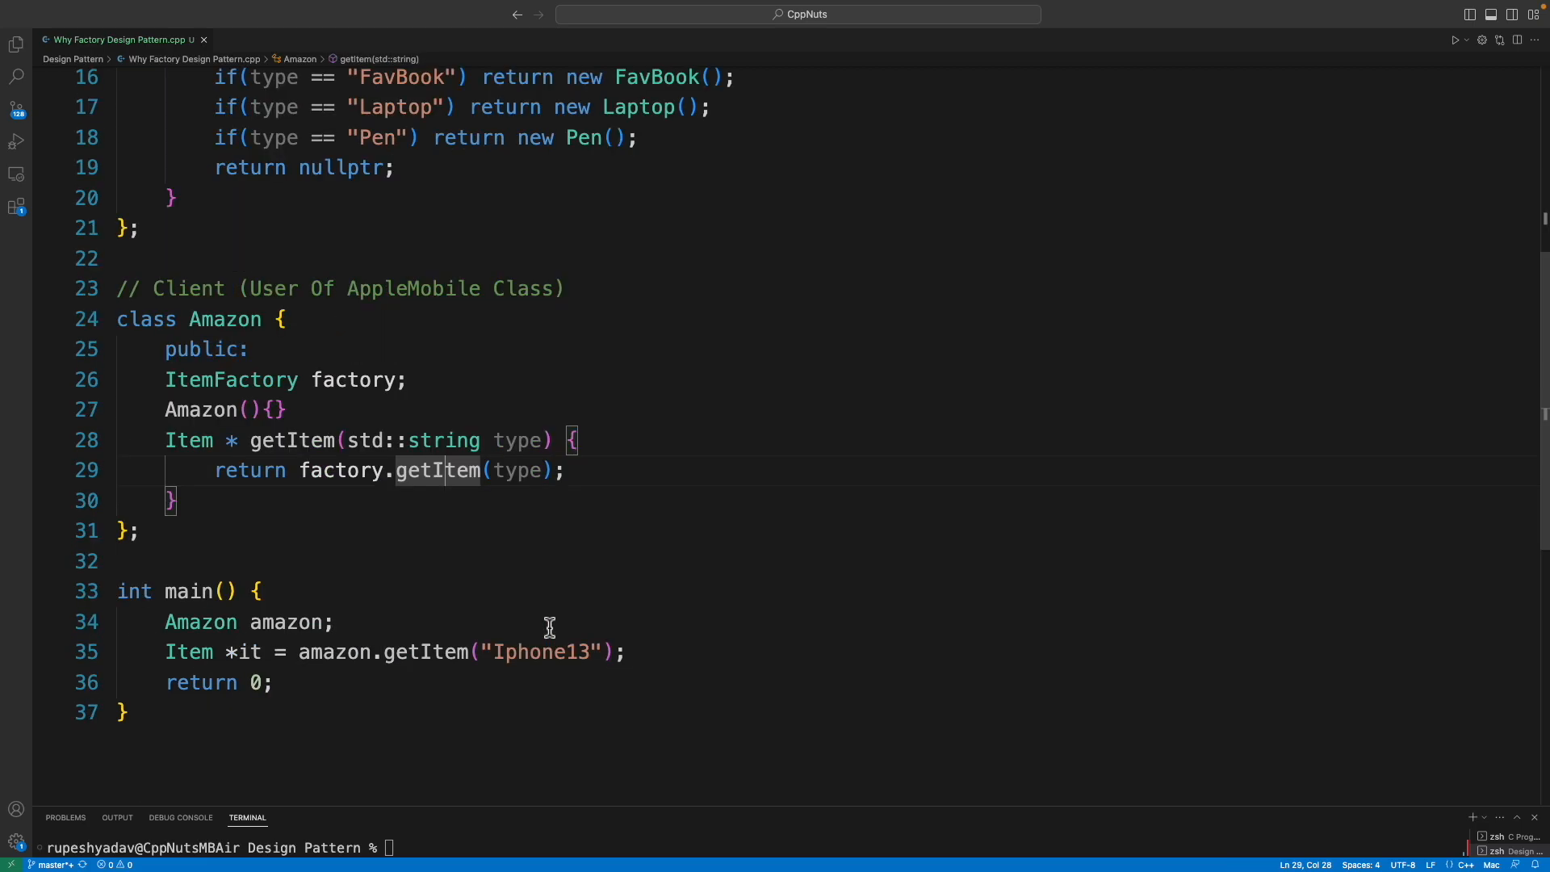
left_click(336, 651)
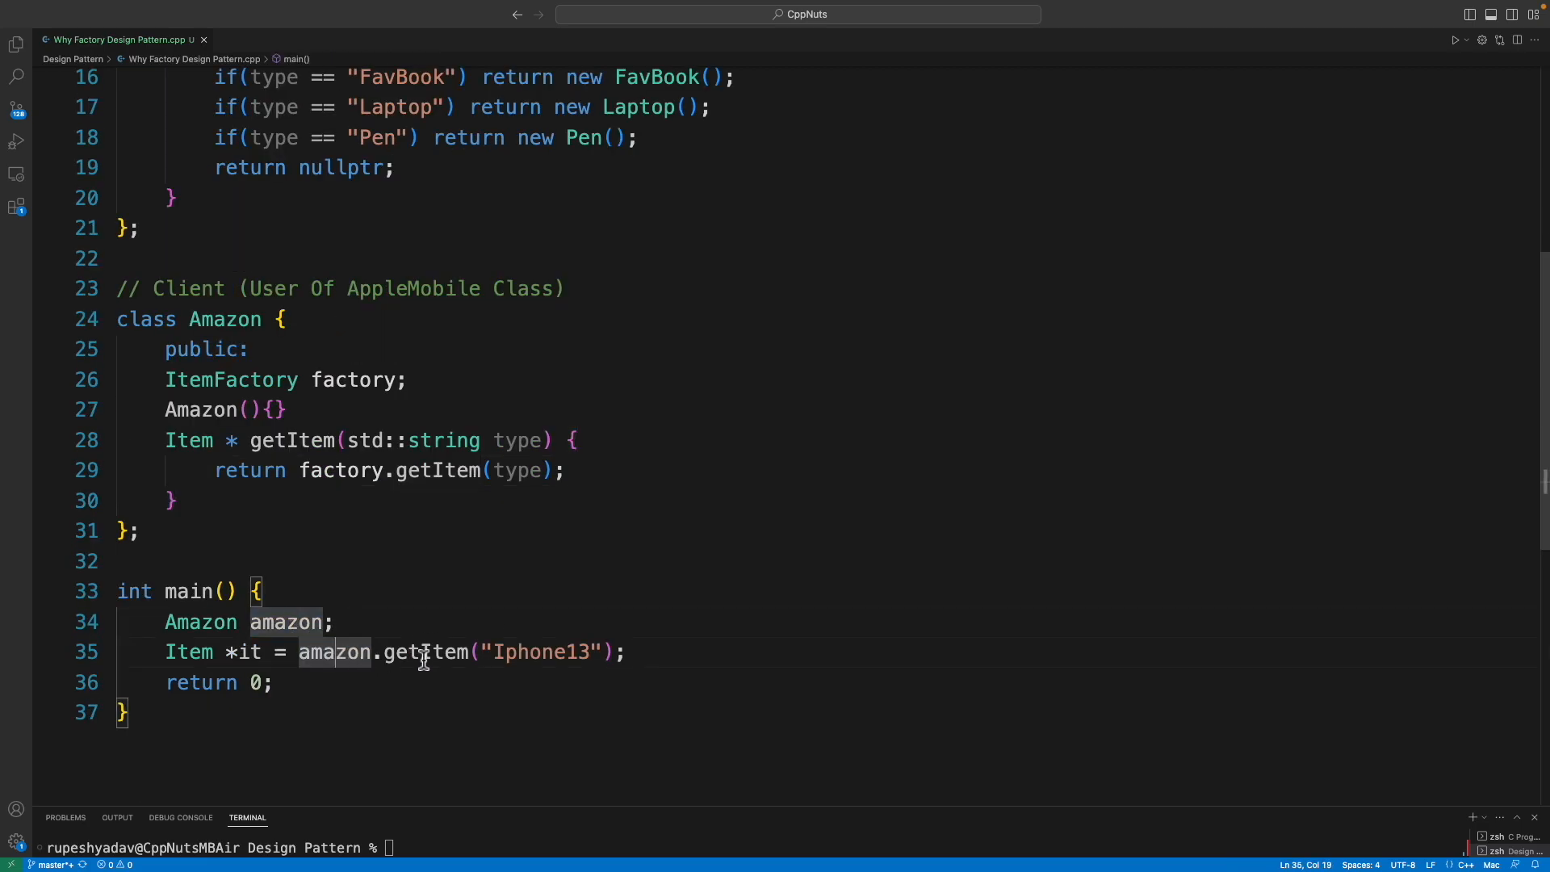
mouse_move(538, 651)
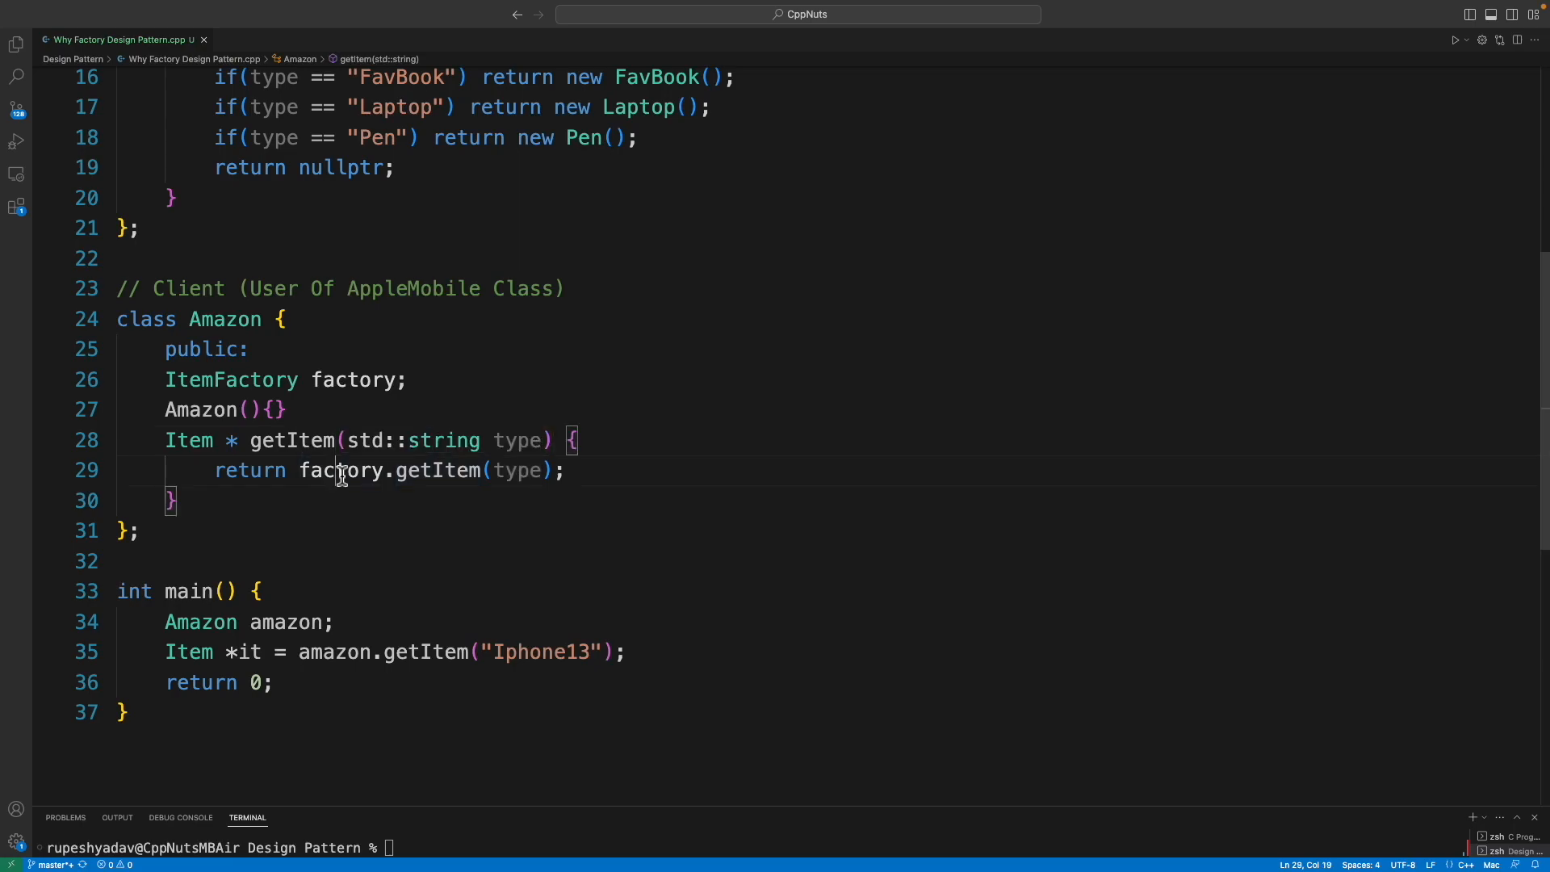
double_click(341, 469)
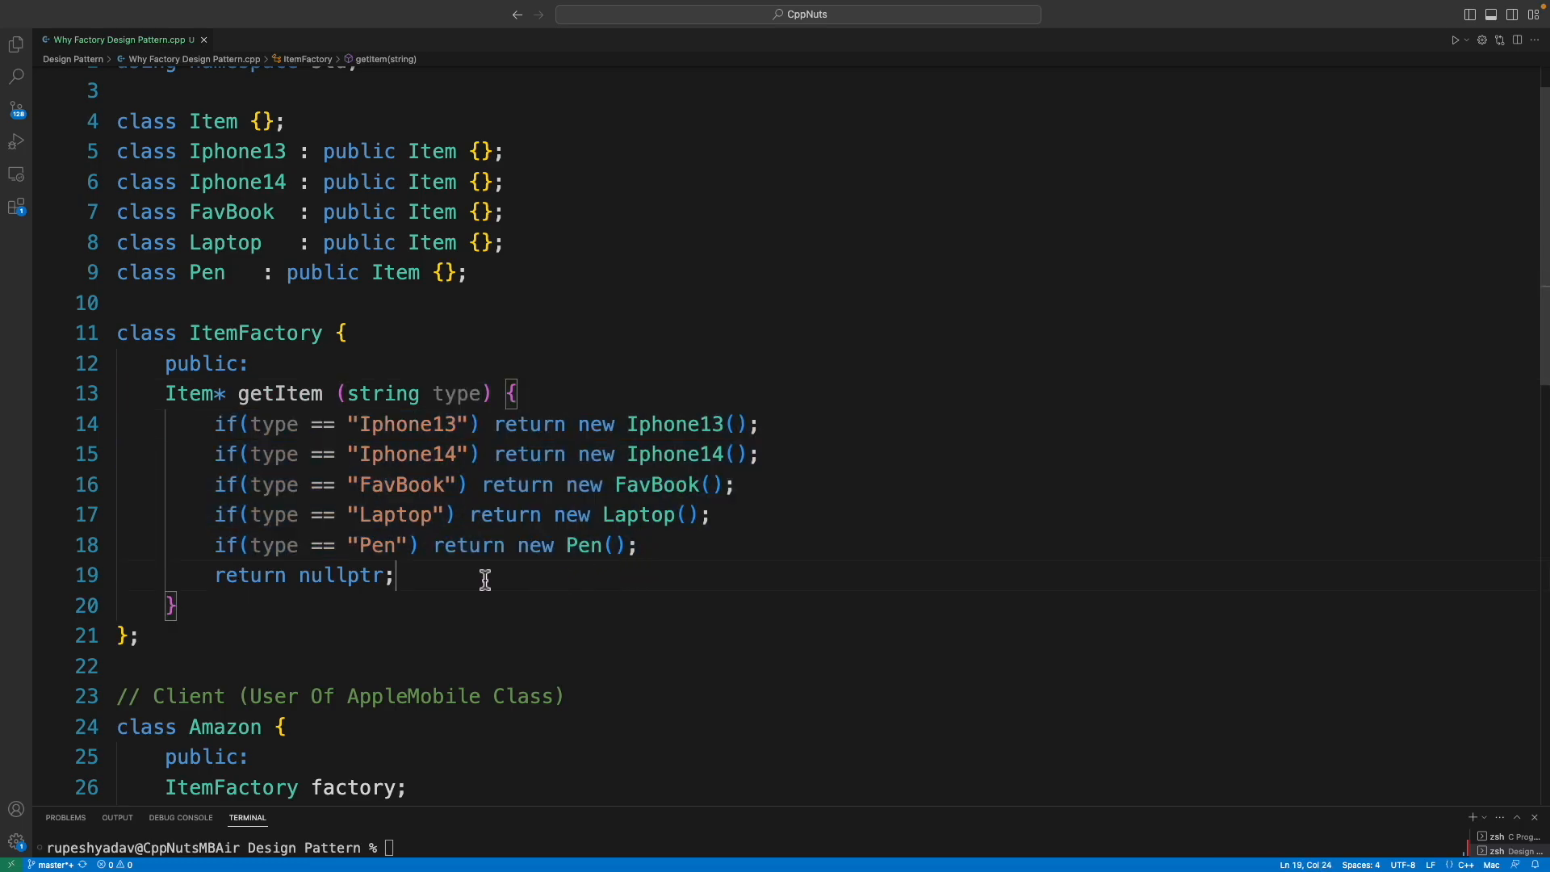
Rename the copied Pen class to Bike and add a getItem branch returning a new Bike for "Bike".
double_click(341, 575)
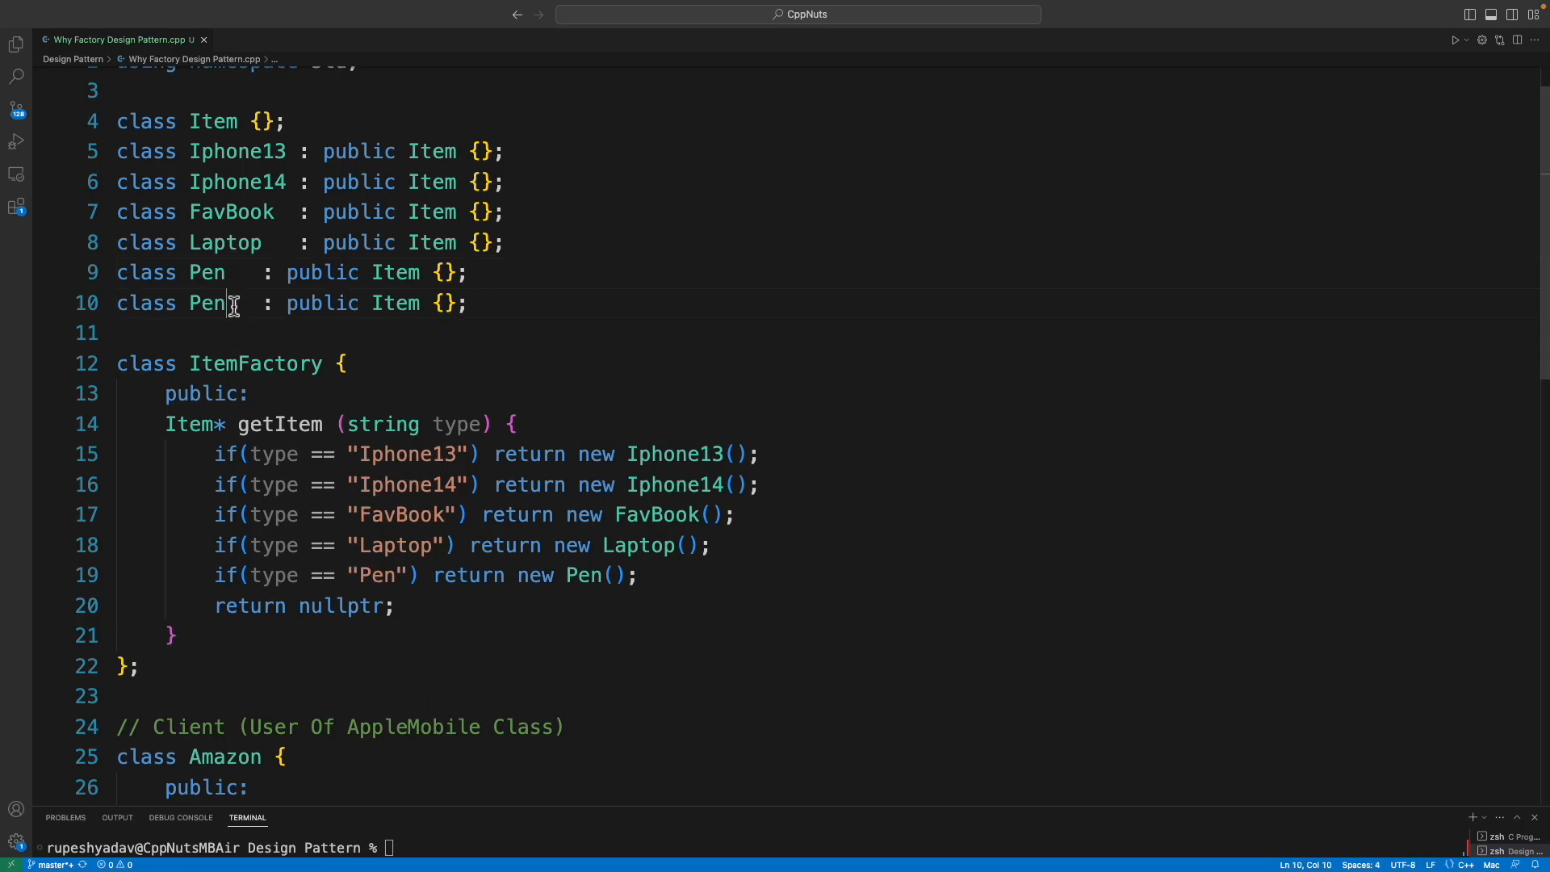
type("Bik")
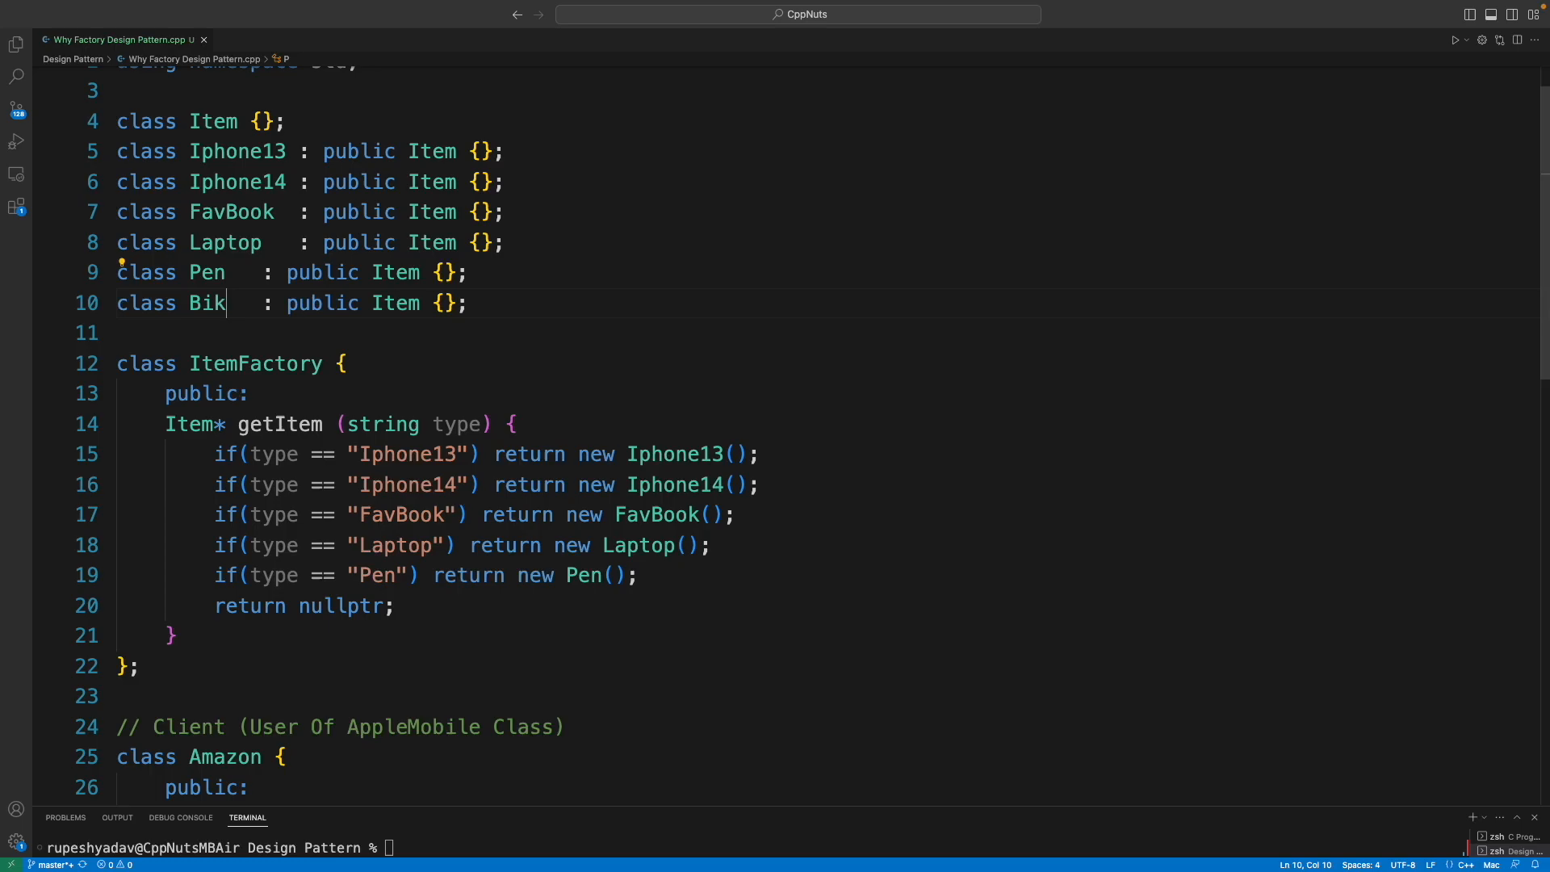
type("e")
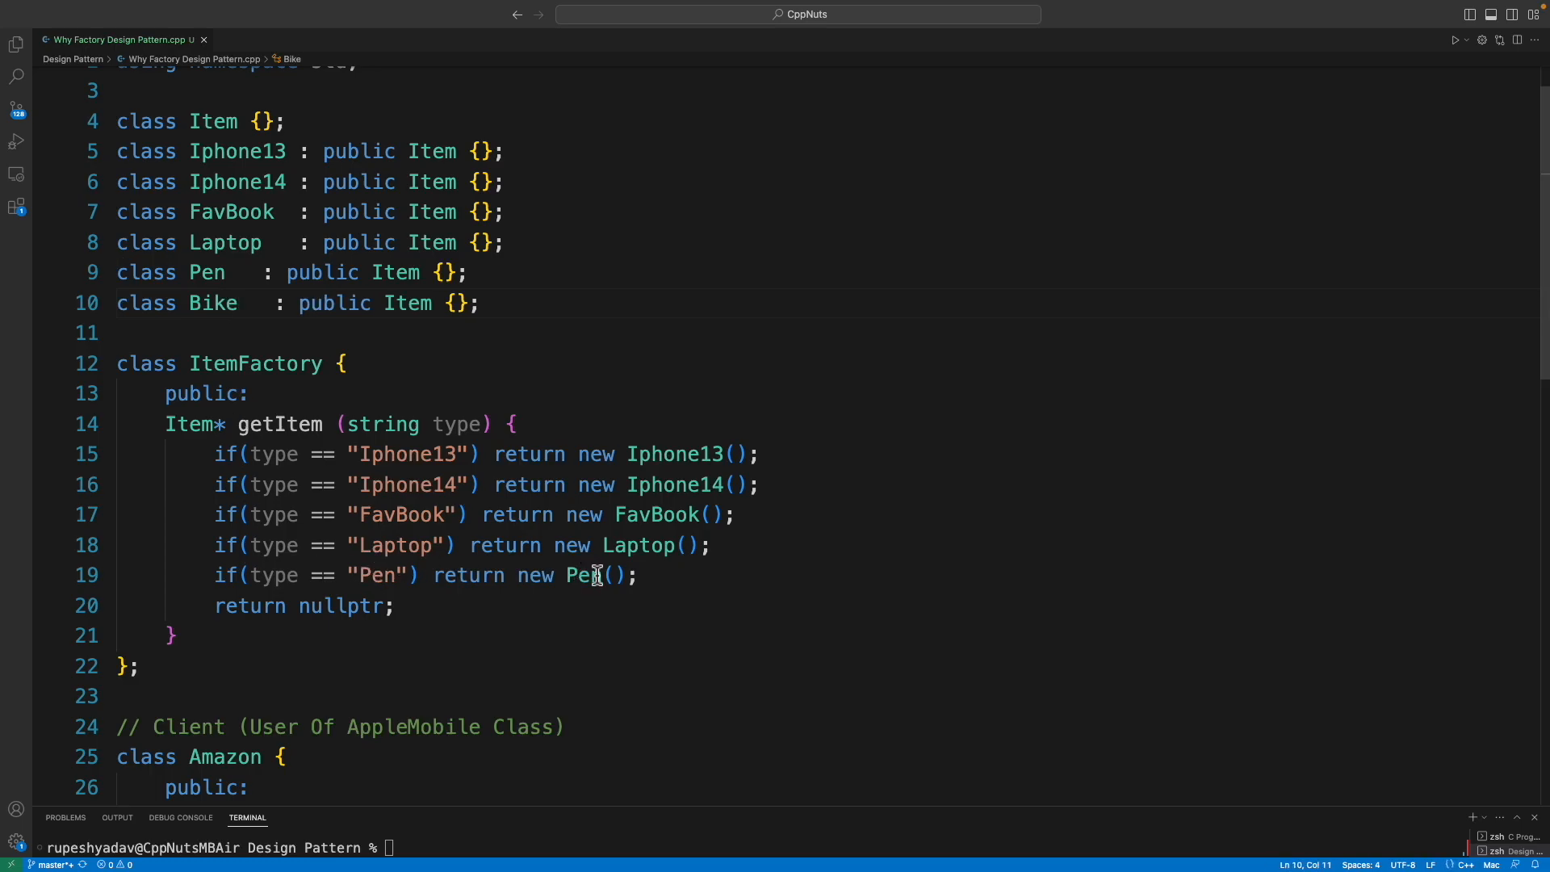
scroll("down", 3)
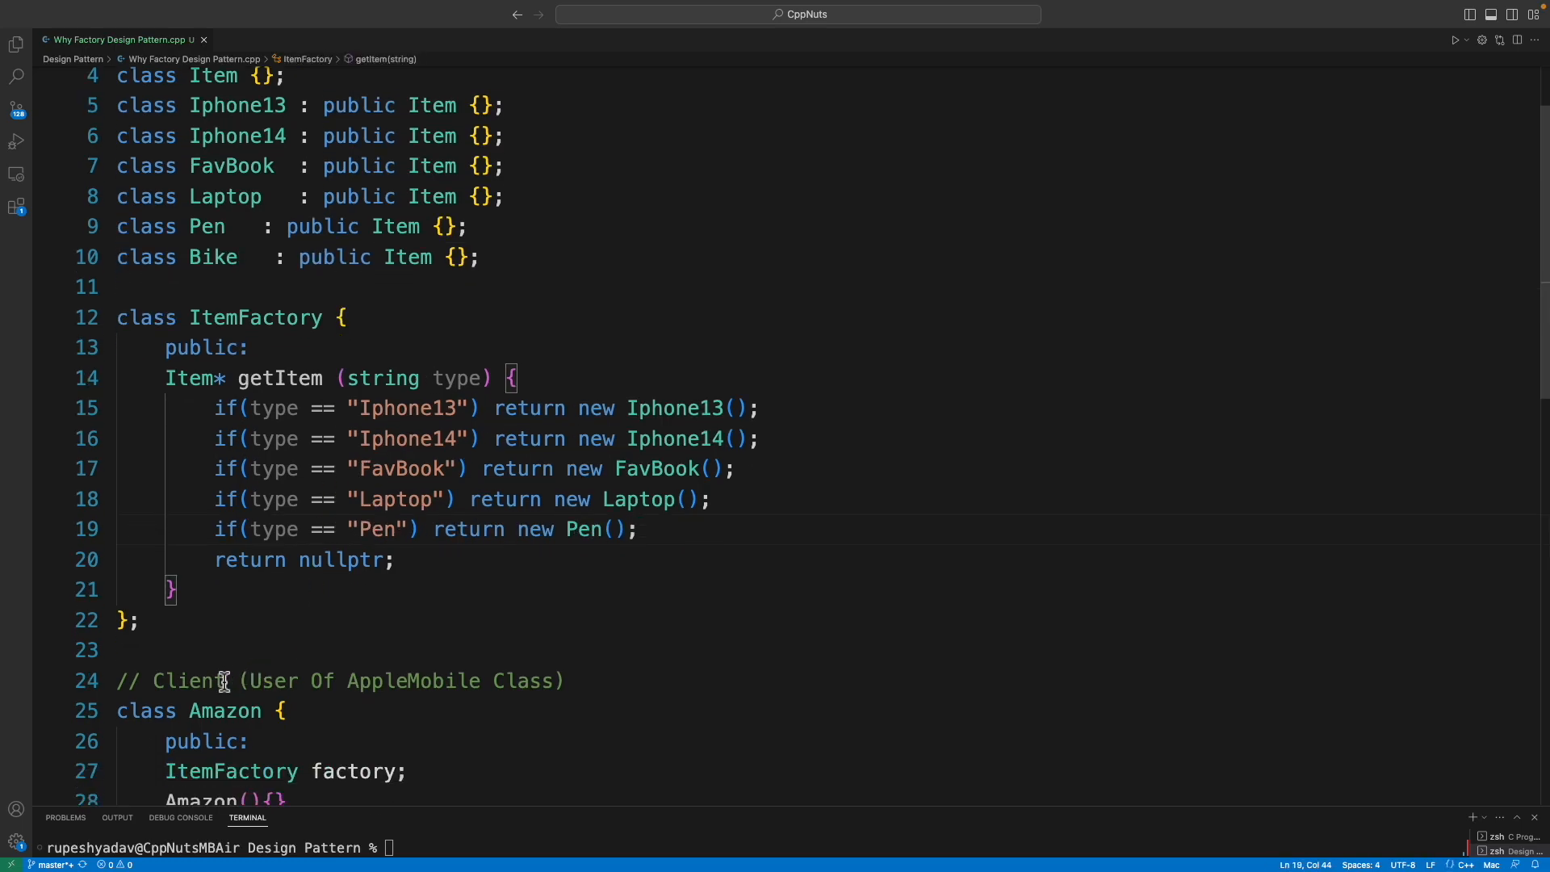
double_click(224, 710)
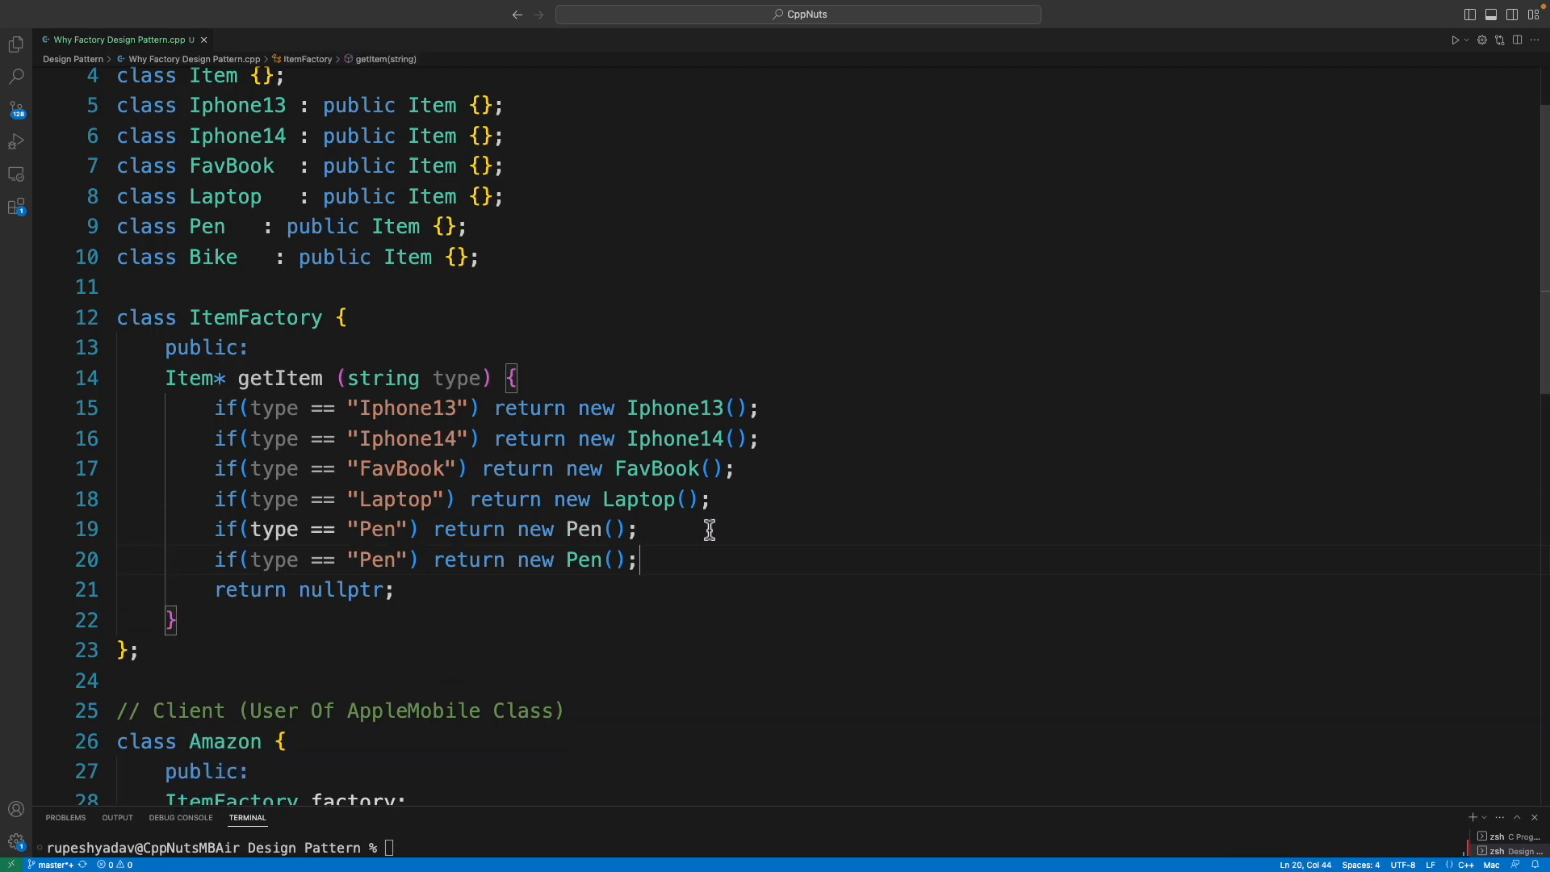
double_click(377, 559)
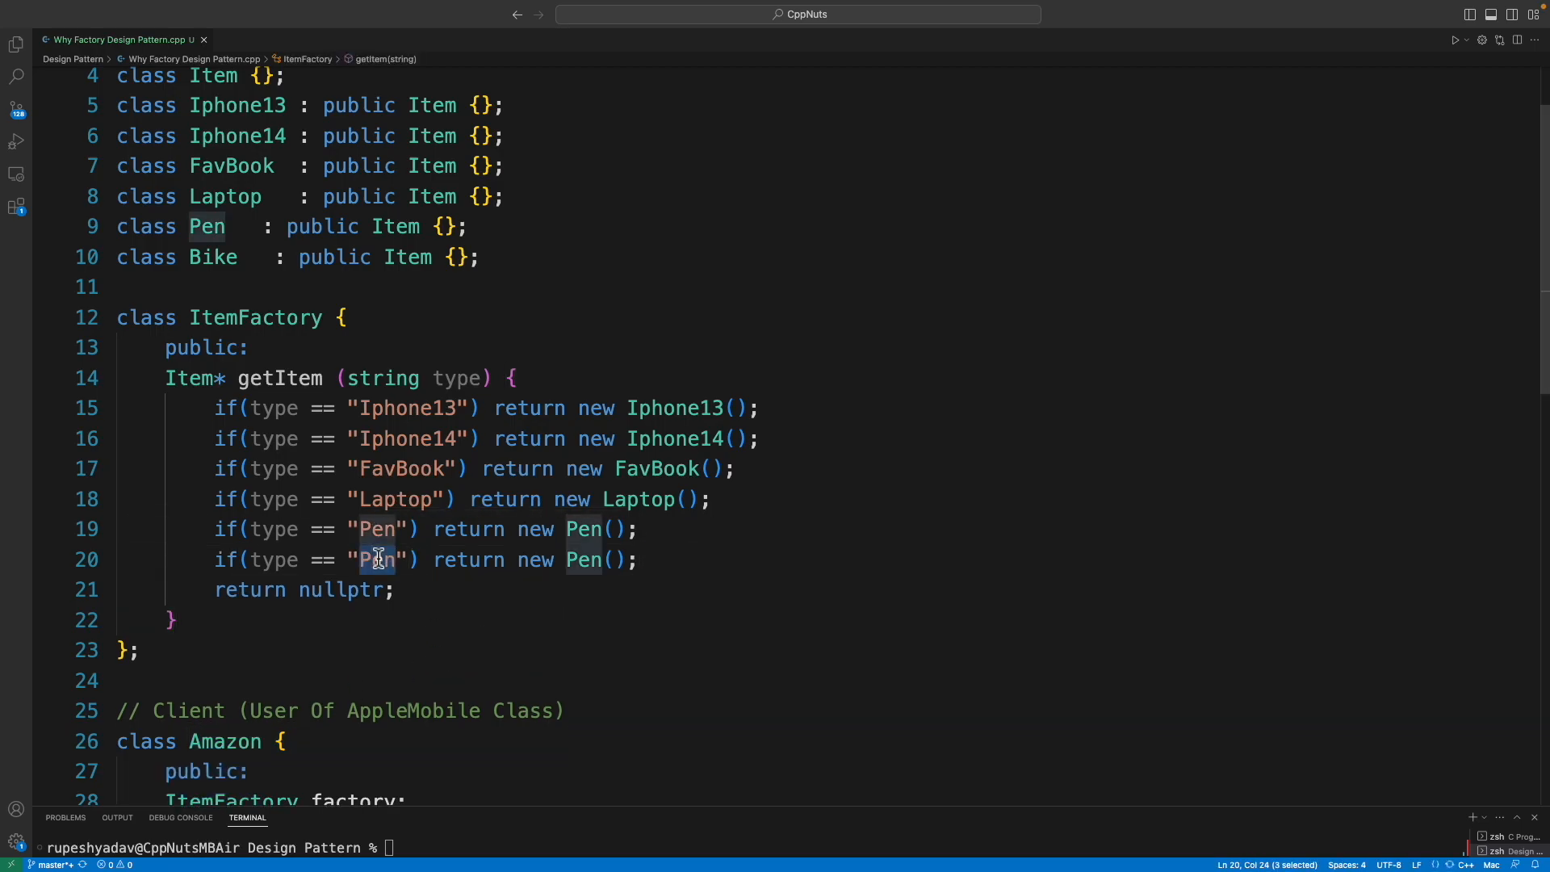
type("Bike")
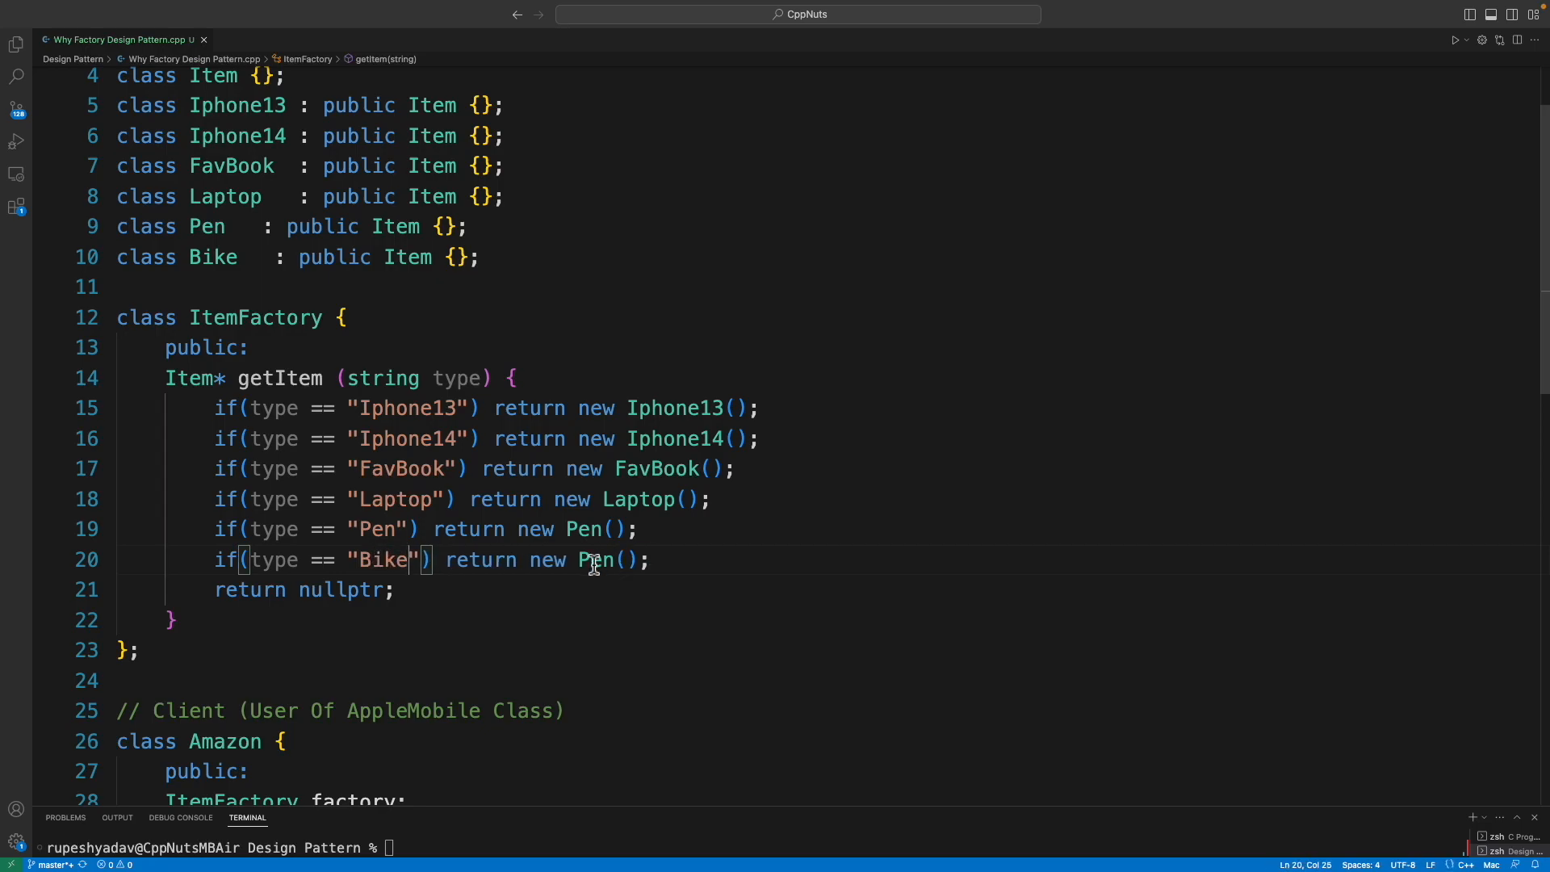
type("Bik")
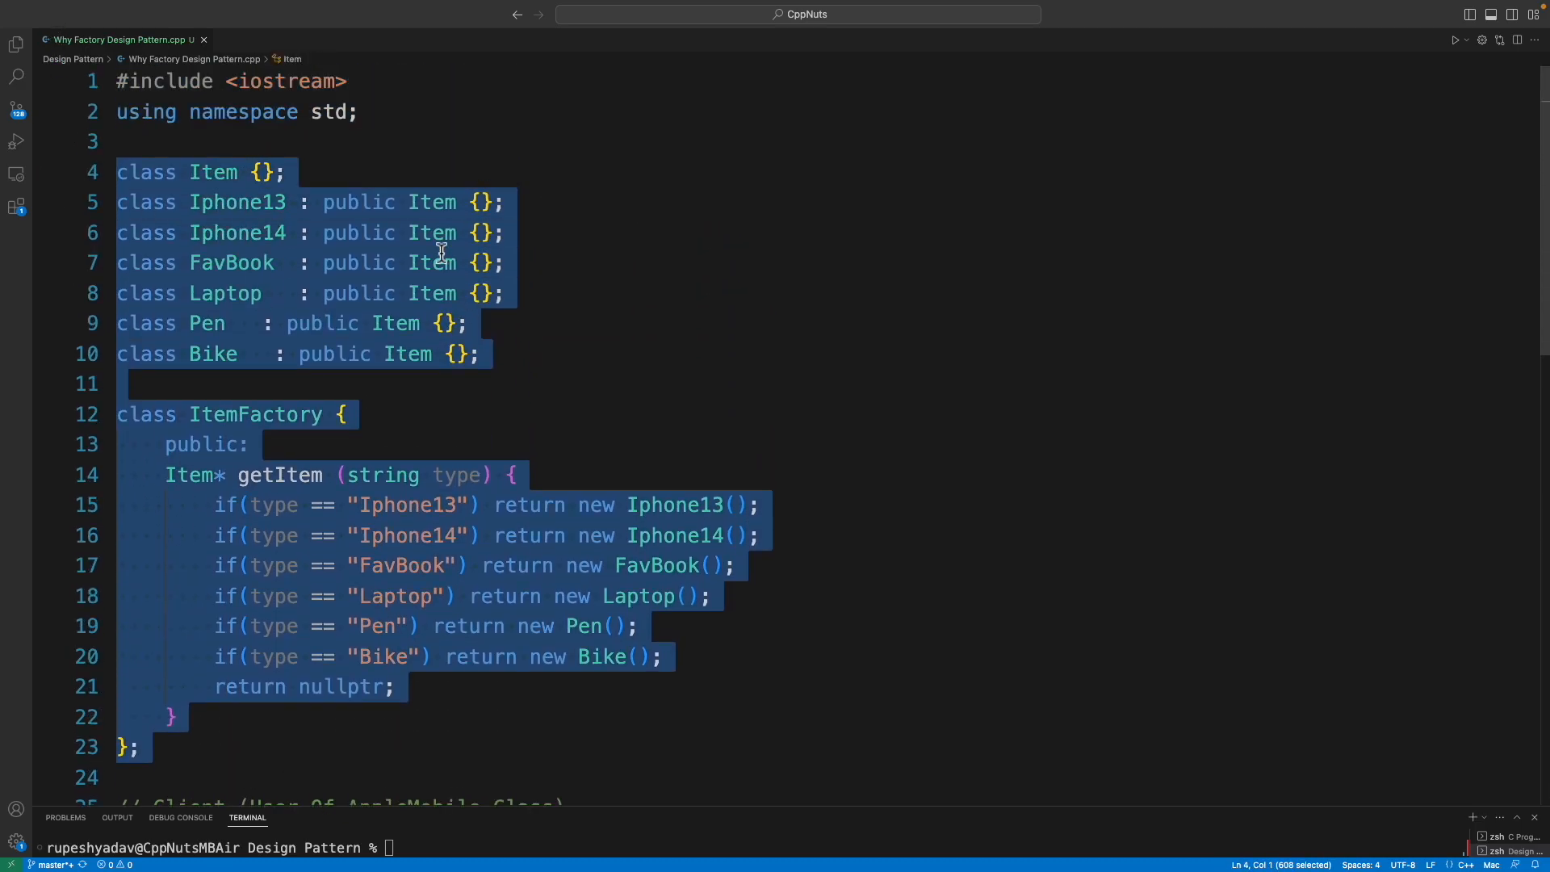
scroll("down", 3)
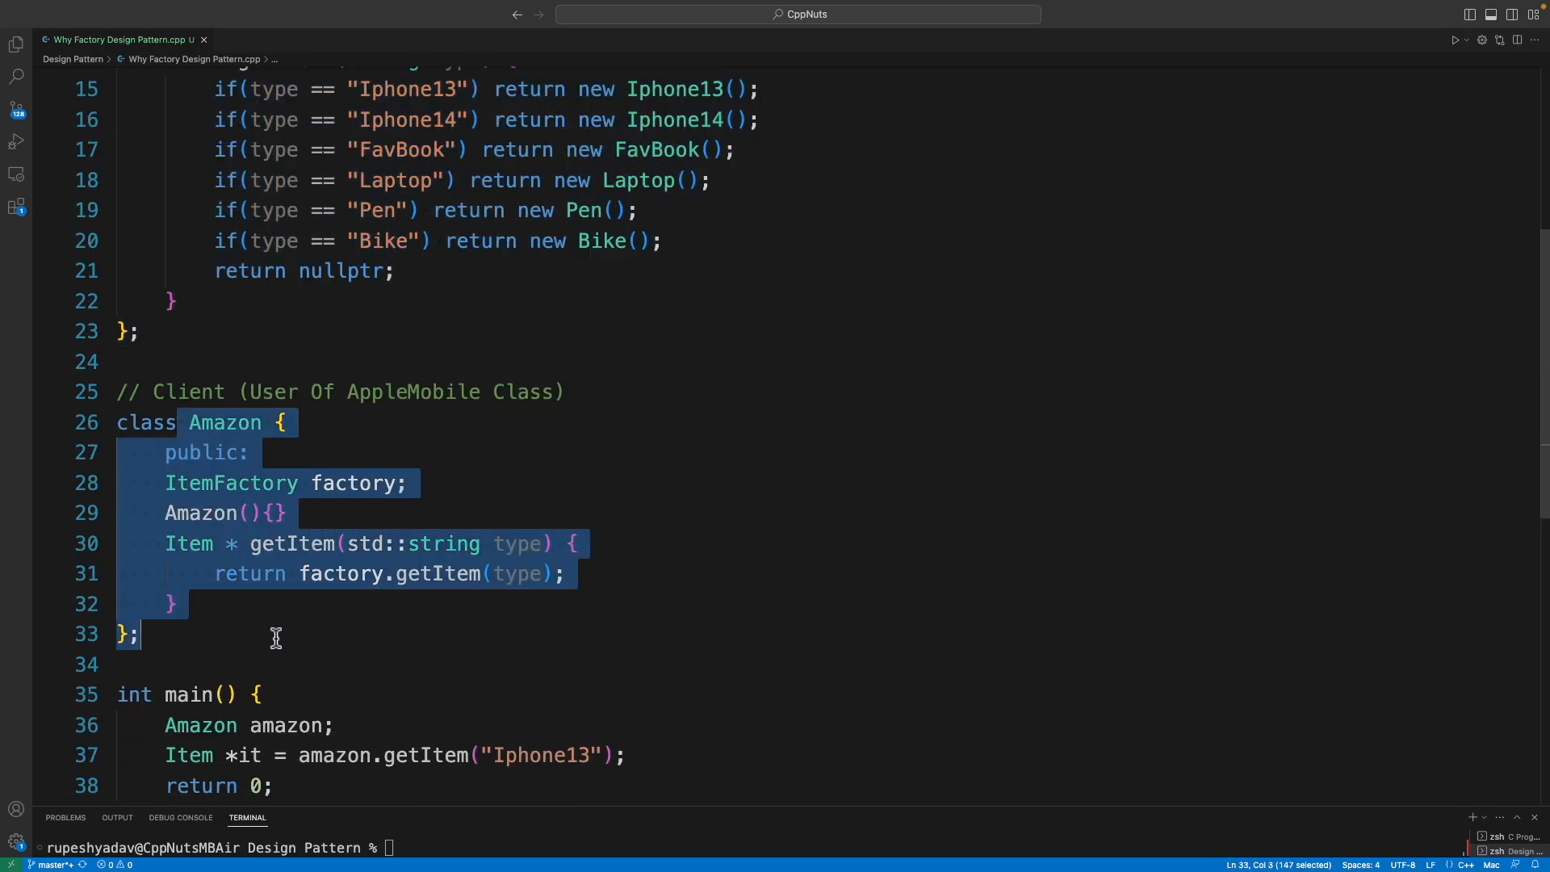
left_click(276, 634)
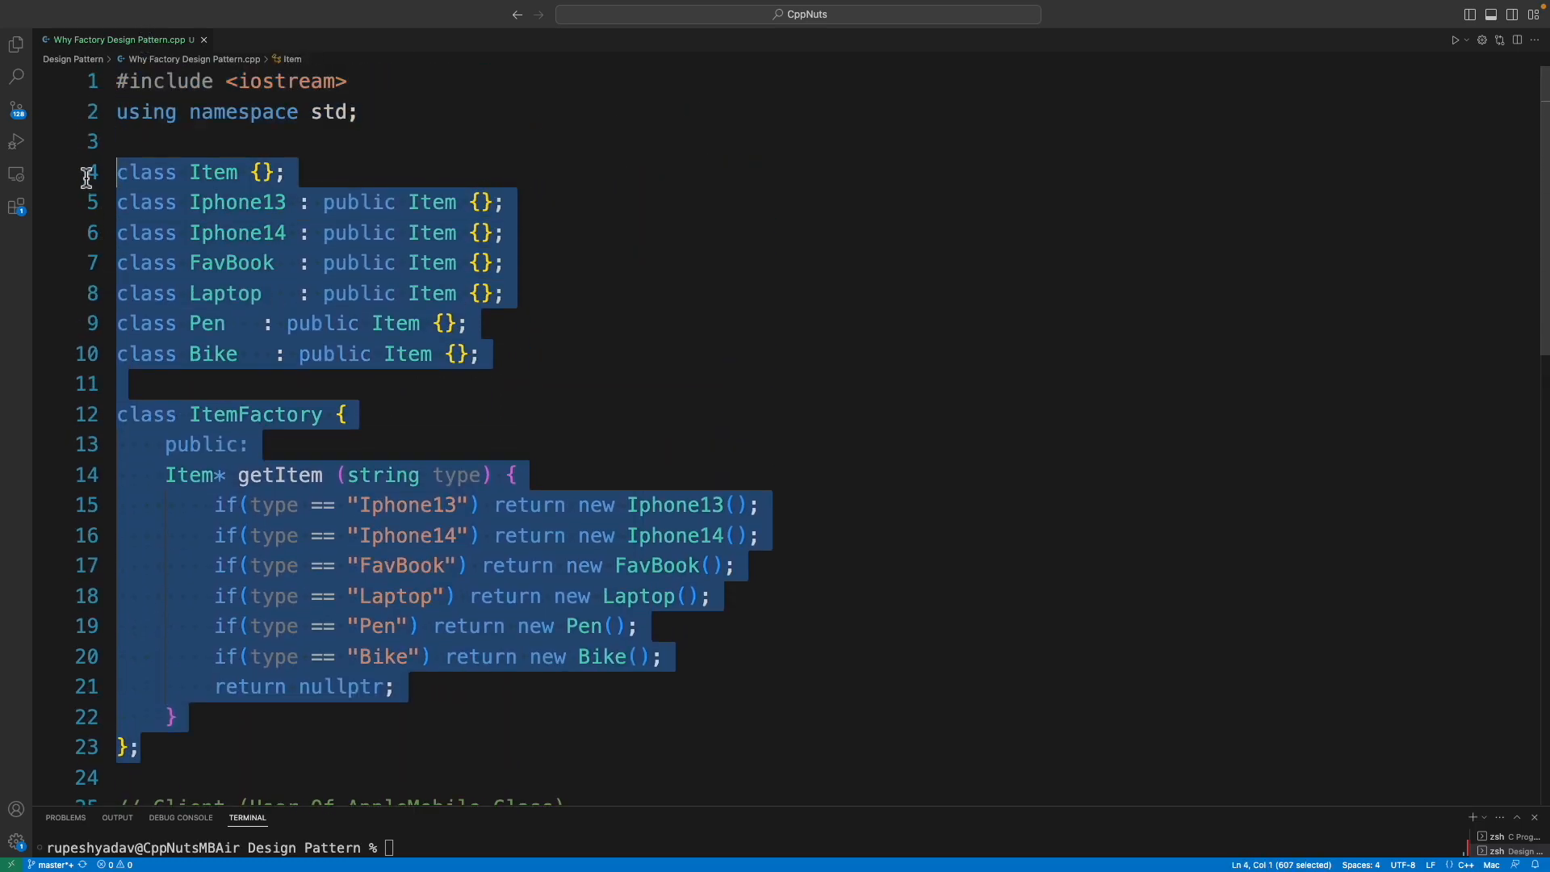
mouse_move(822, 449)
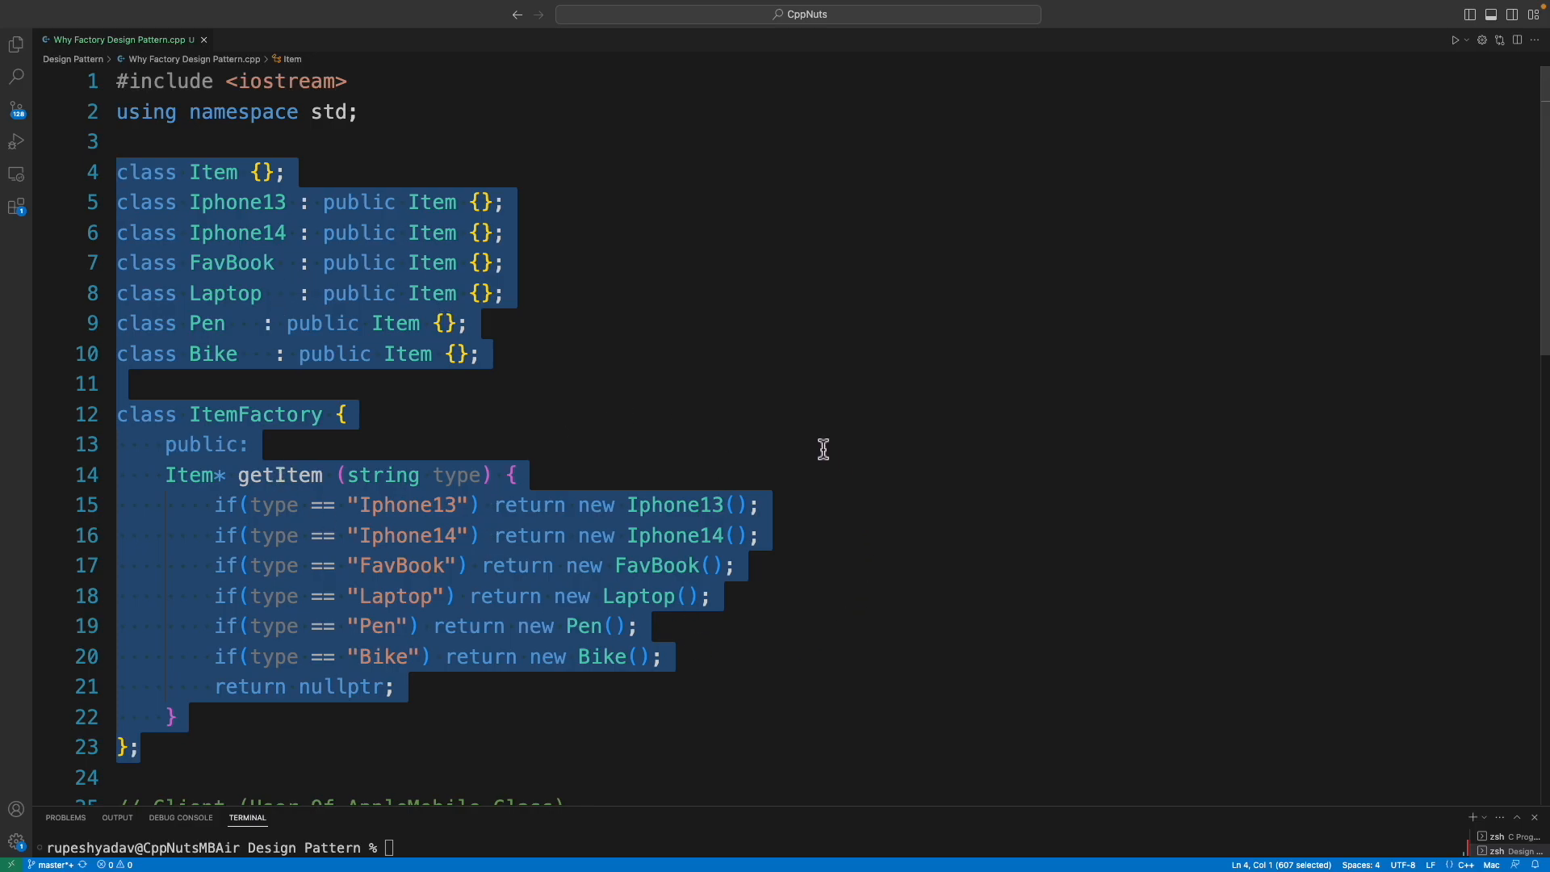
mouse_move(461, 409)
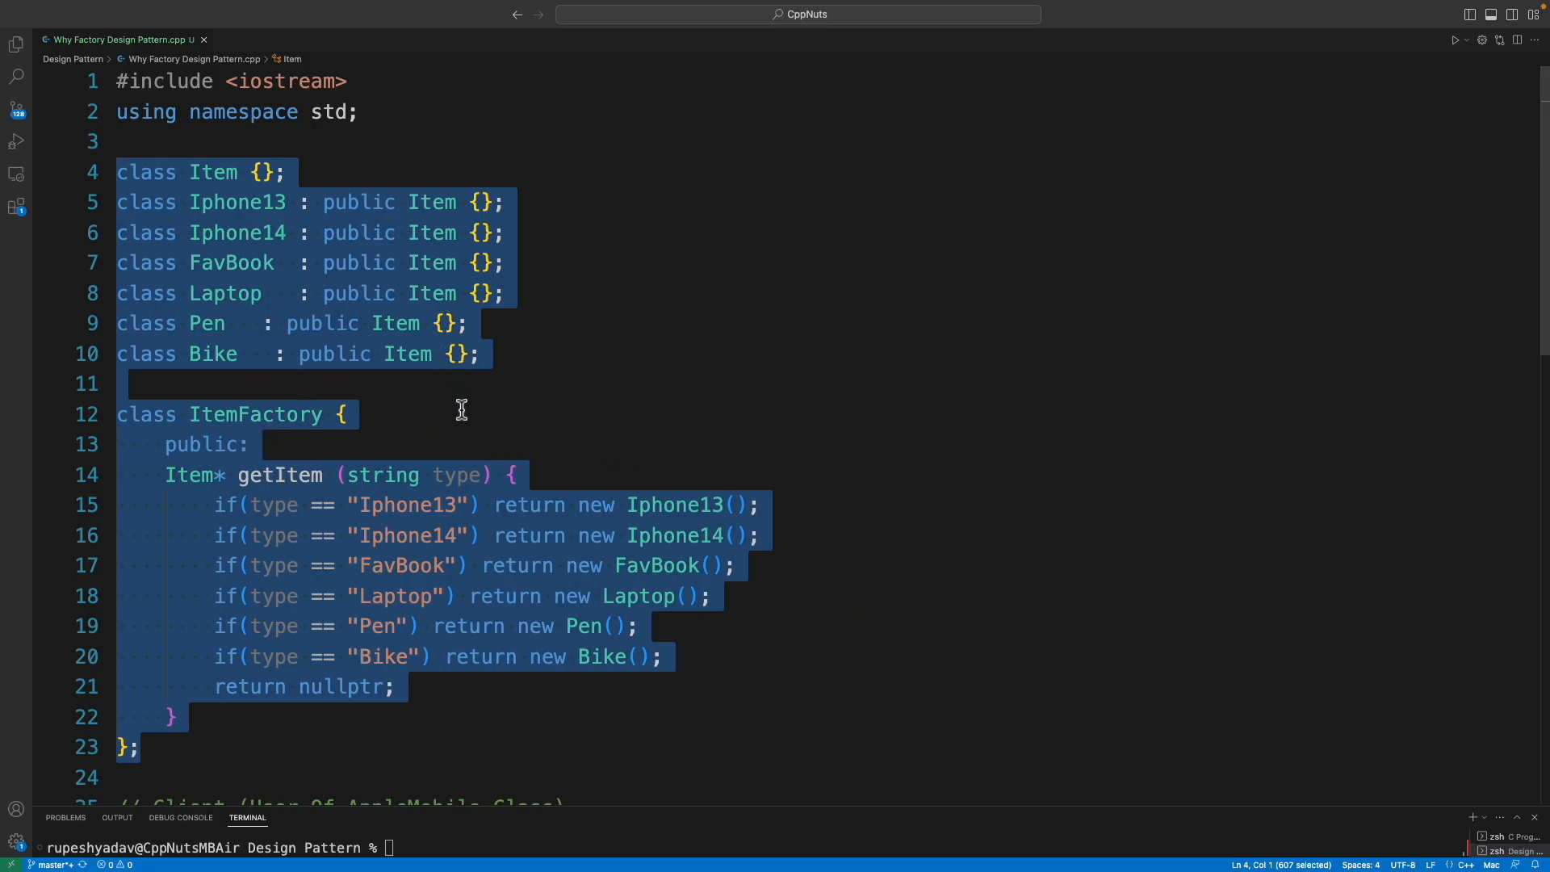
scroll("down", 3)
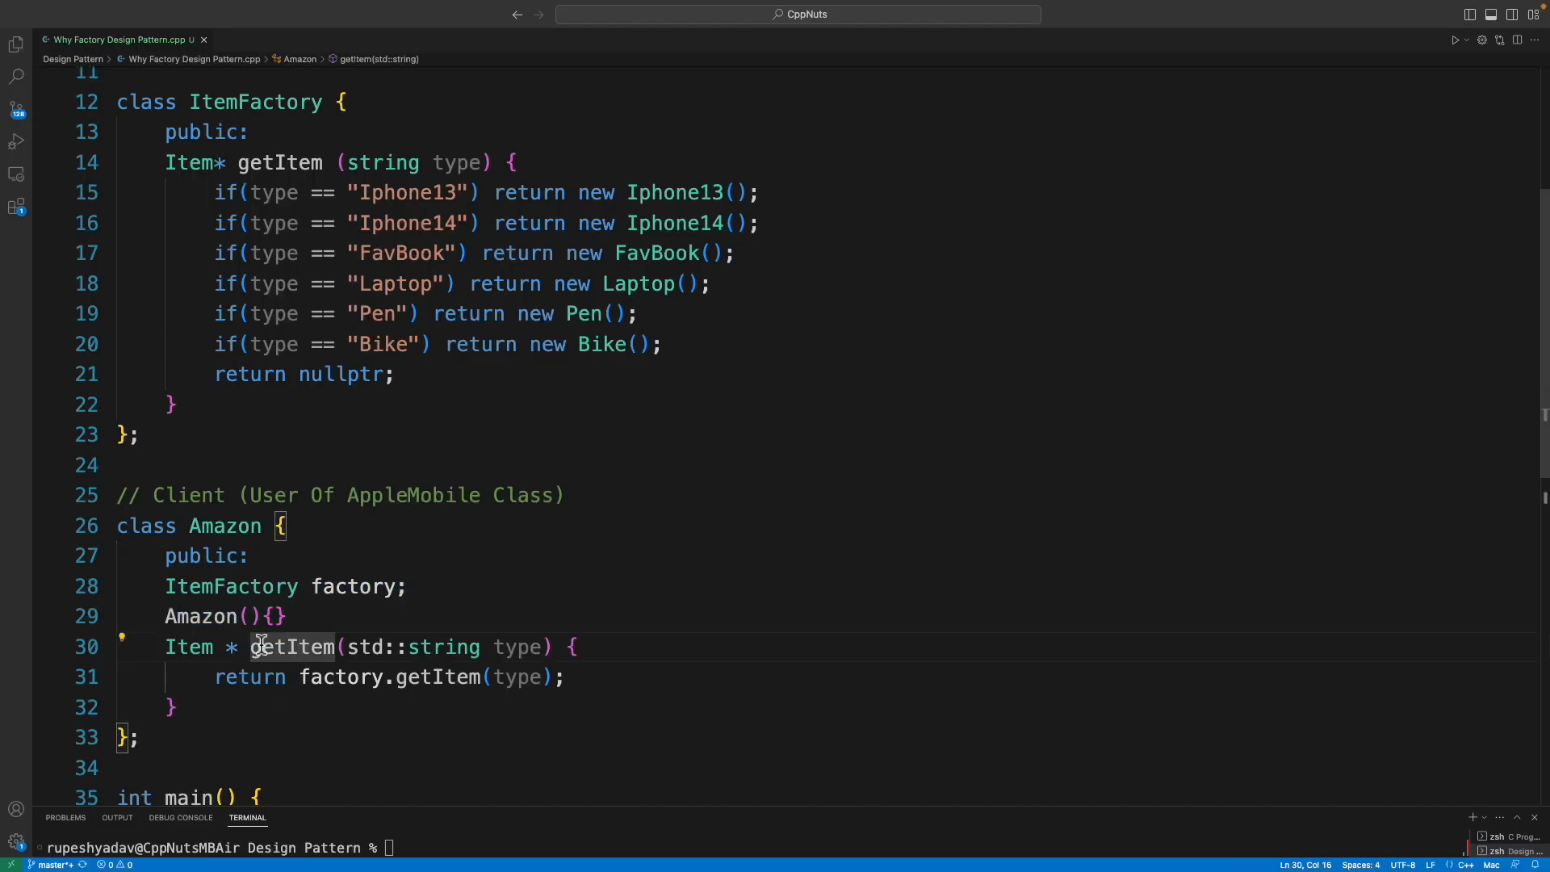
mouse_move(292, 646)
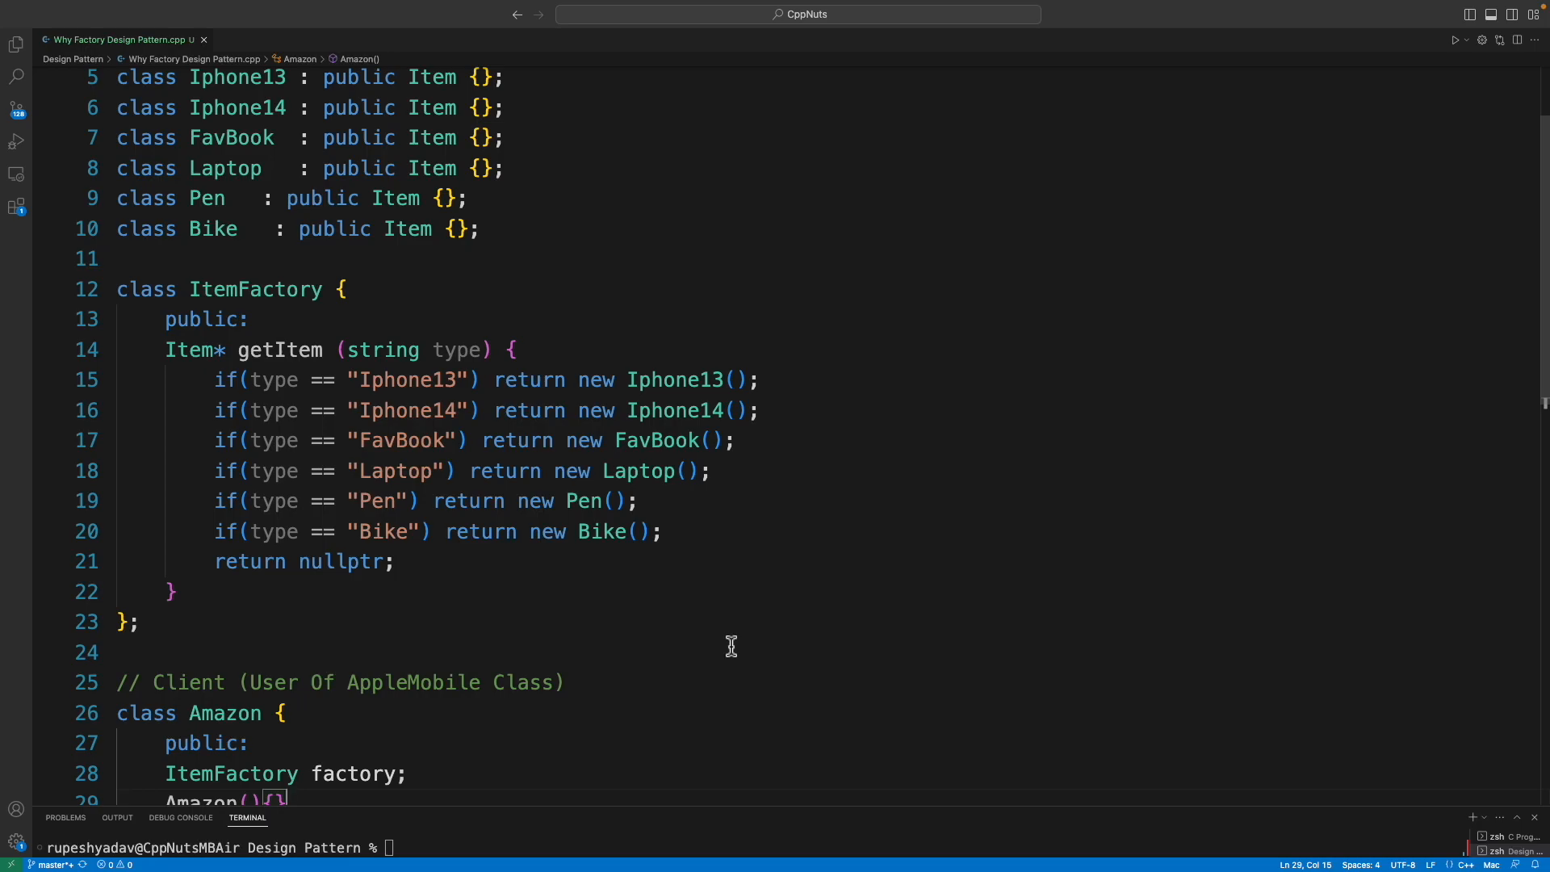
mouse_move(736, 650)
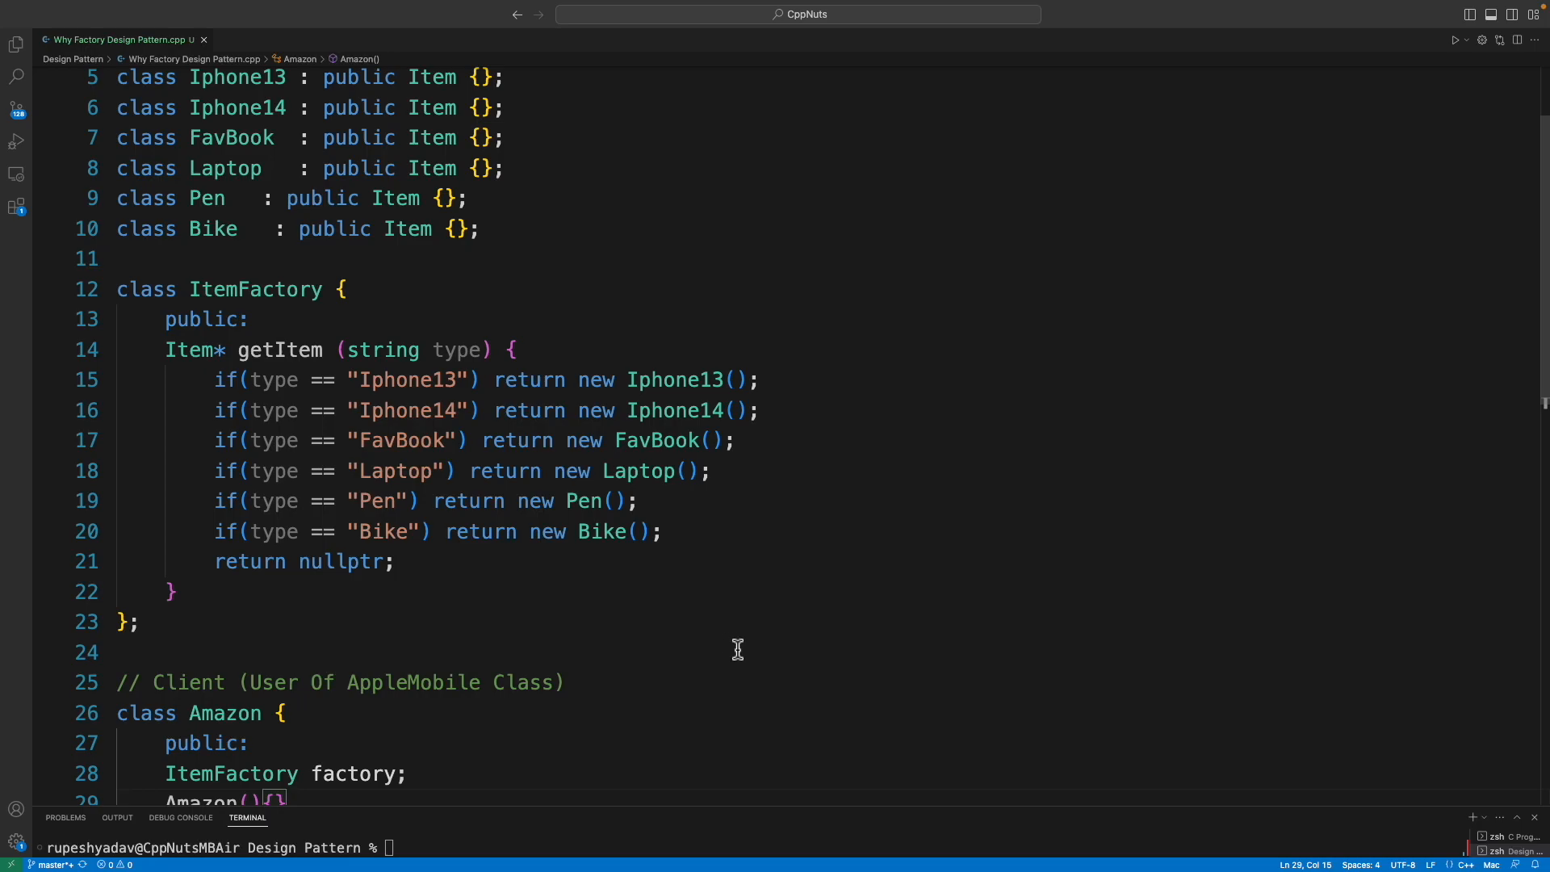